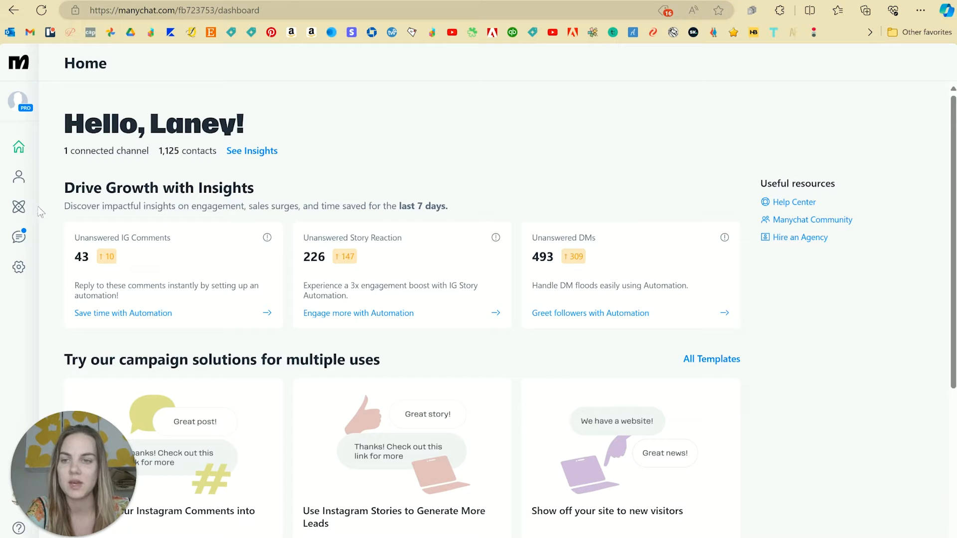
mouse_move(913, 195)
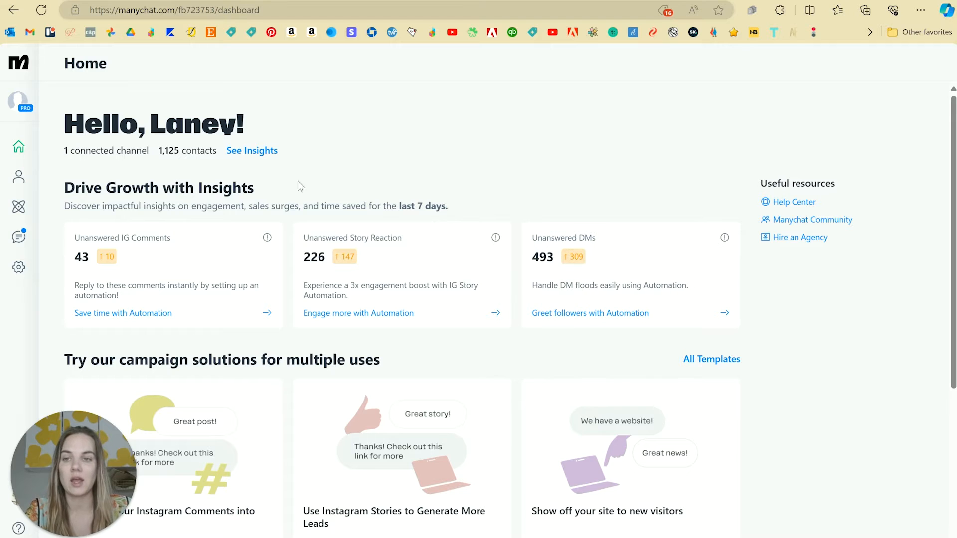
mouse_move(366, 188)
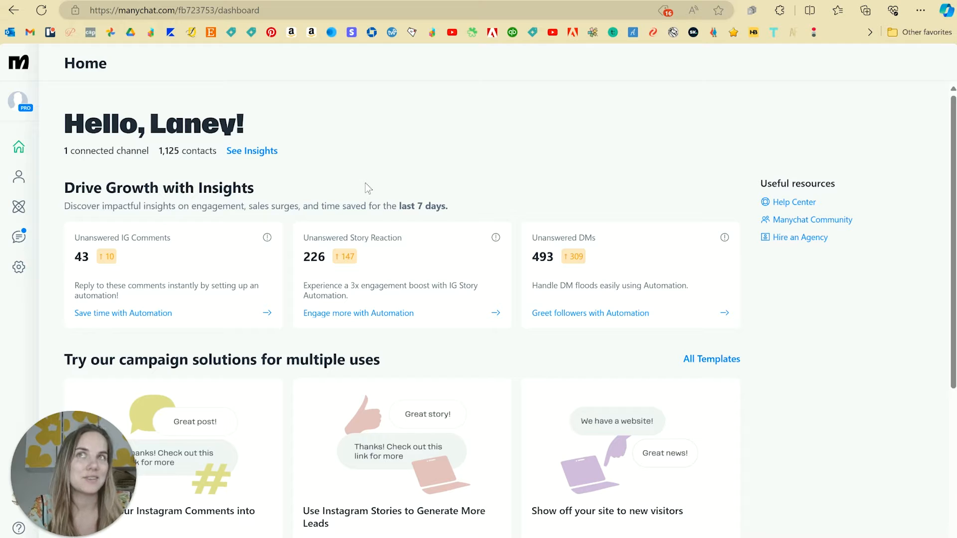
mouse_move(429, 168)
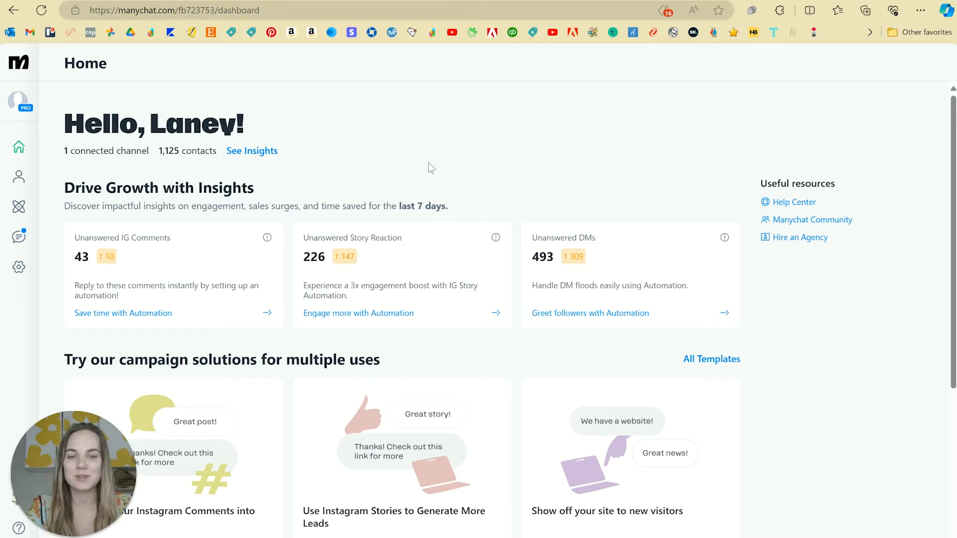
mouse_move(18, 267)
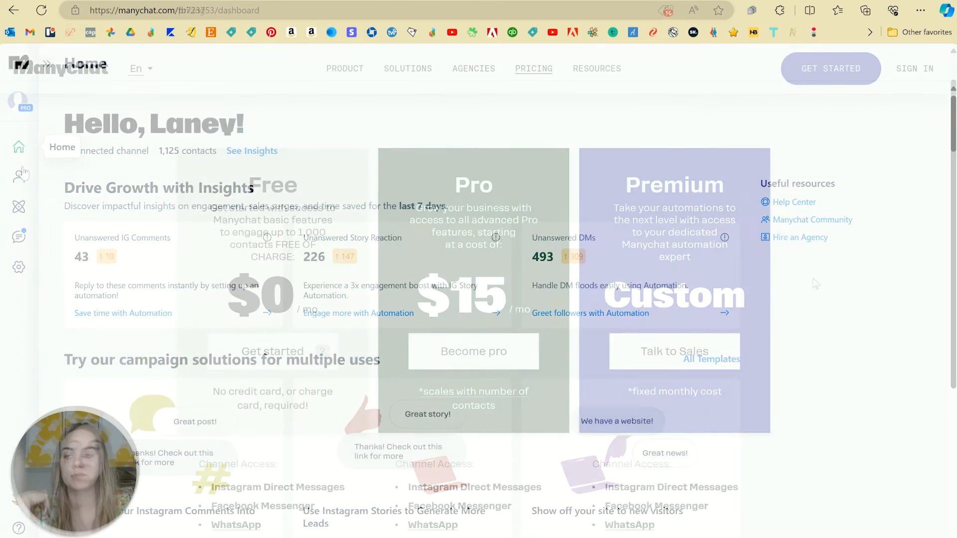
- Review the Free ($0), Pro ($15/mo) and custom Premium plan cards on the pricing page
left_click(533, 68)
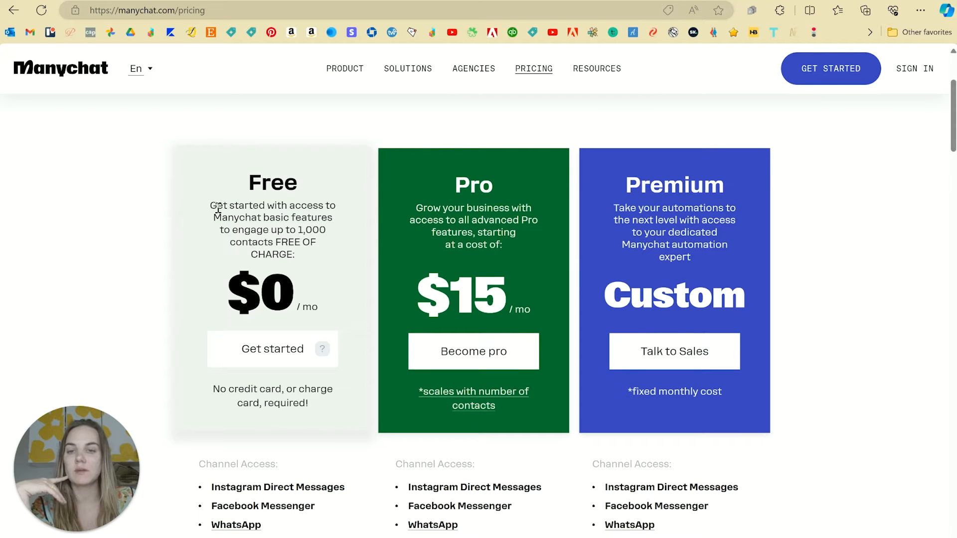
left_click_drag(209, 206, 296, 254)
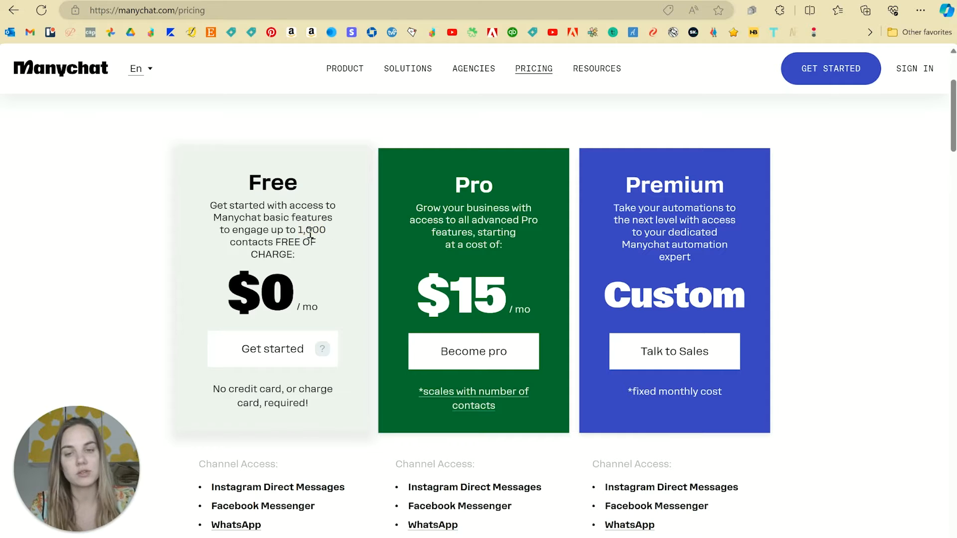
mouse_move(273, 228)
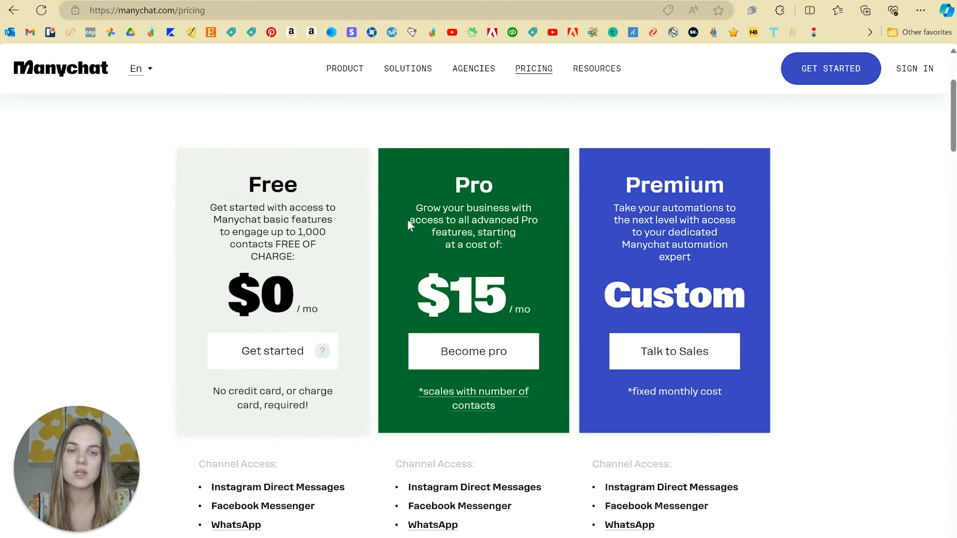
left_click_drag(408, 206, 500, 244)
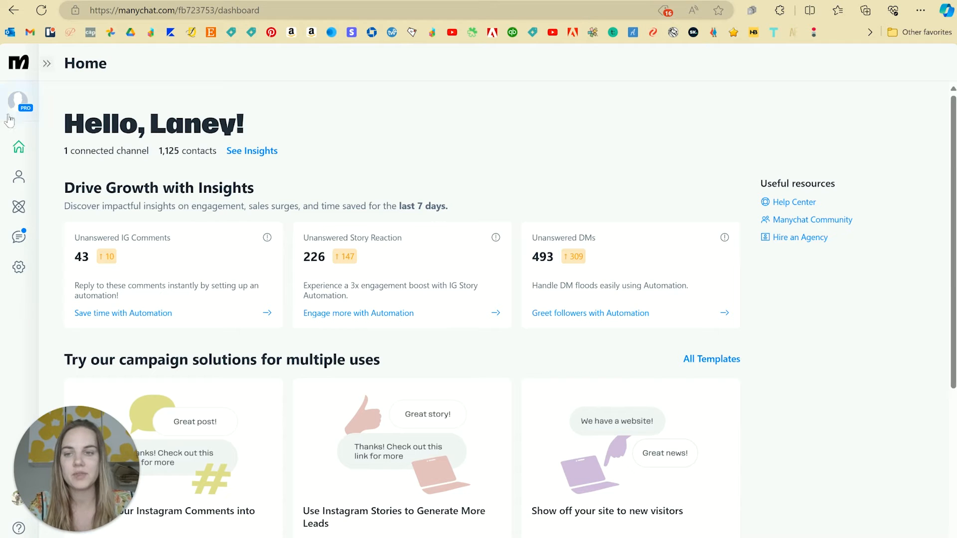
mouse_move(18, 206)
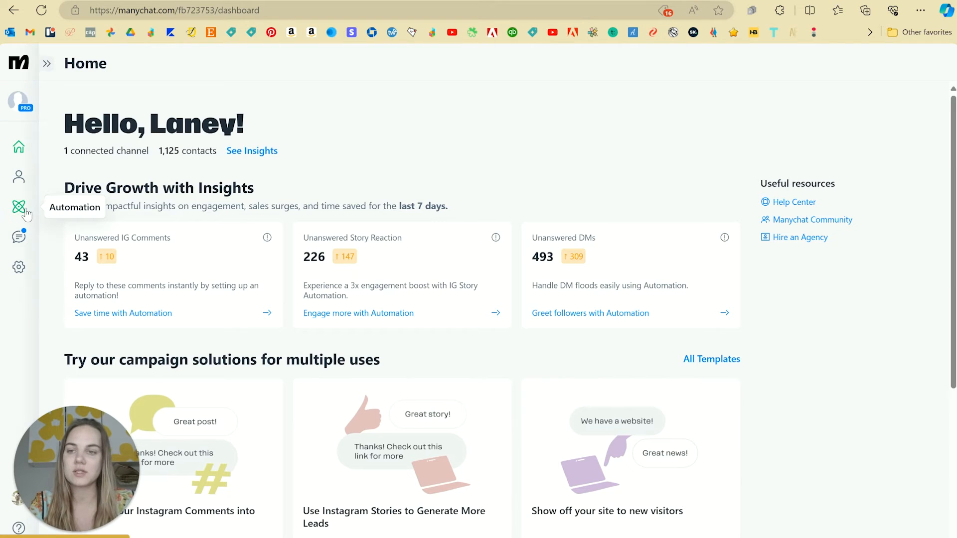
- Create a new automation from the 'Convert your Instagram Comments into Sales' template
left_click(18, 208)
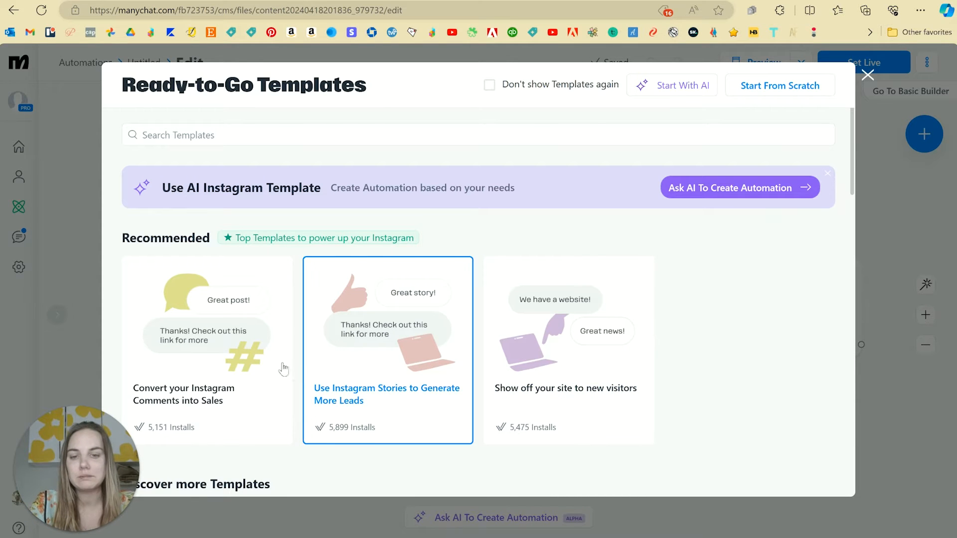
scroll("down", 3)
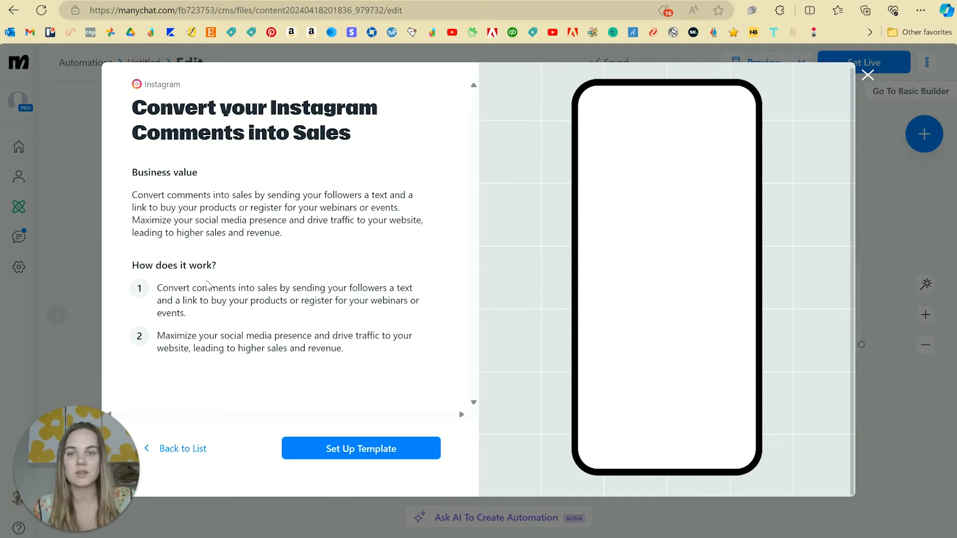
left_click(361, 449)
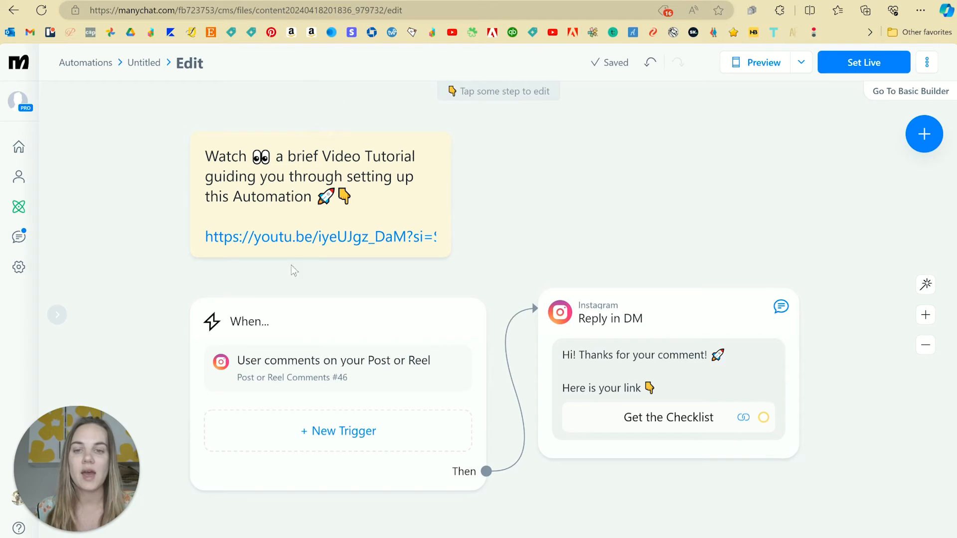
mouse_move(311, 317)
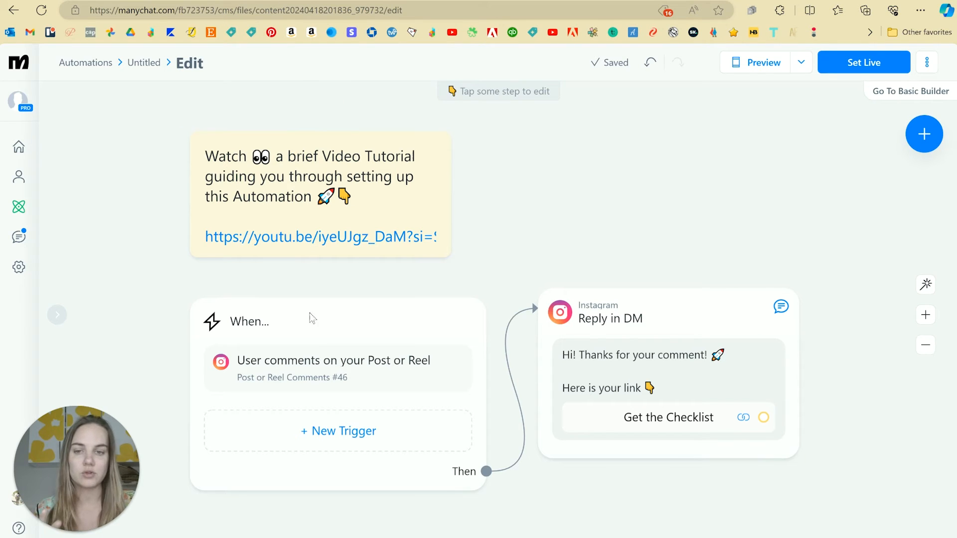
- Bring up the 'User comments on your Post or Reel' trigger's settings at step 1 of 3
left_click(333, 367)
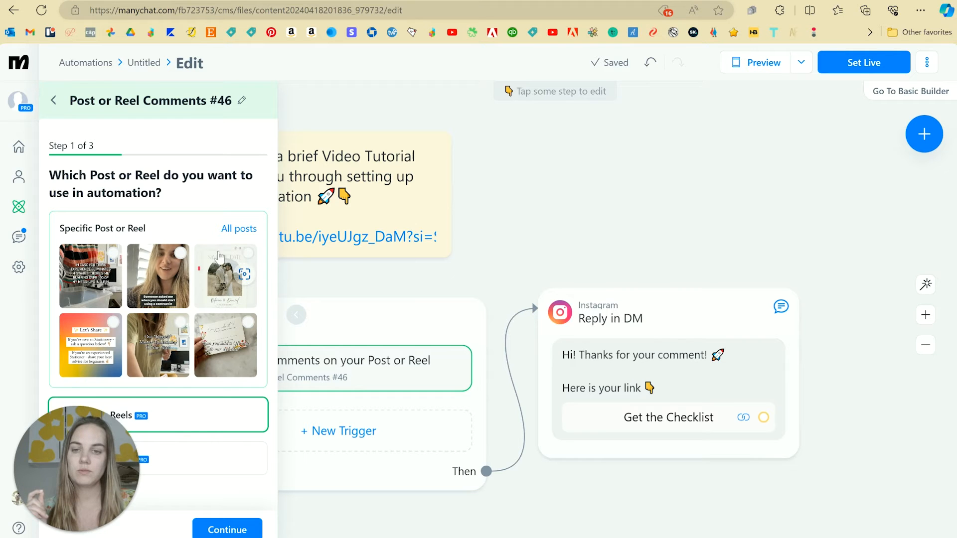
mouse_move(268, 265)
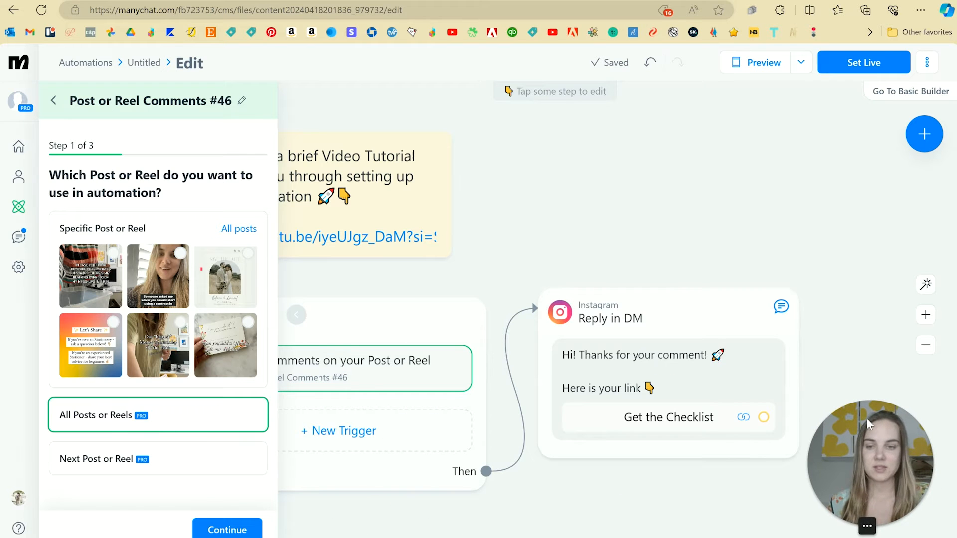
mouse_move(97, 423)
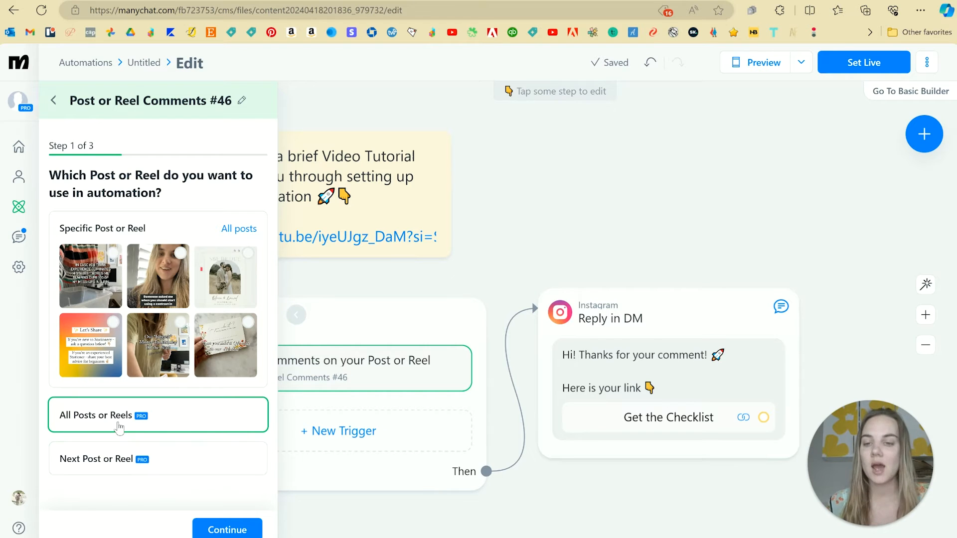
- Apply the trigger to all posts and reels and set 'aicourse' as the Comments include keyword
left_click(227, 528)
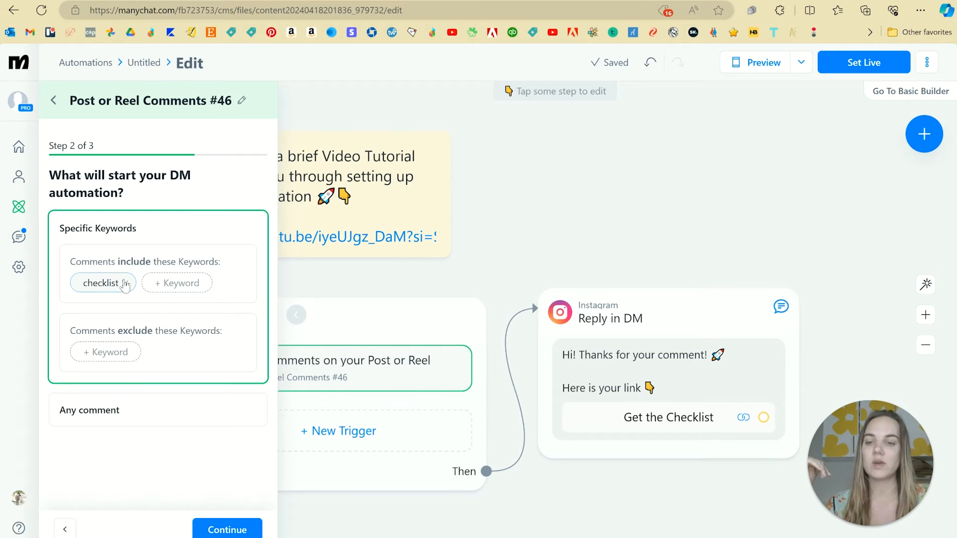
left_click(125, 283)
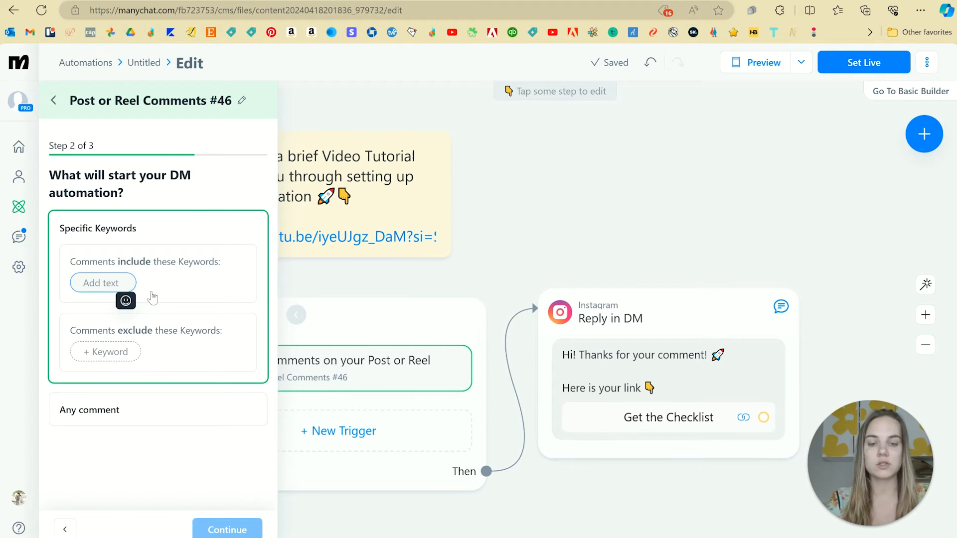
type("sc")
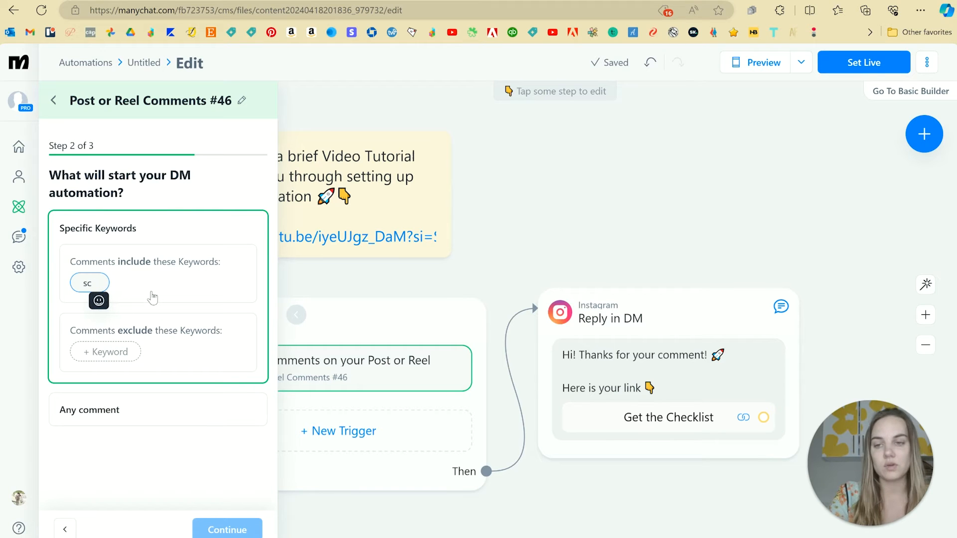
type("freeb")
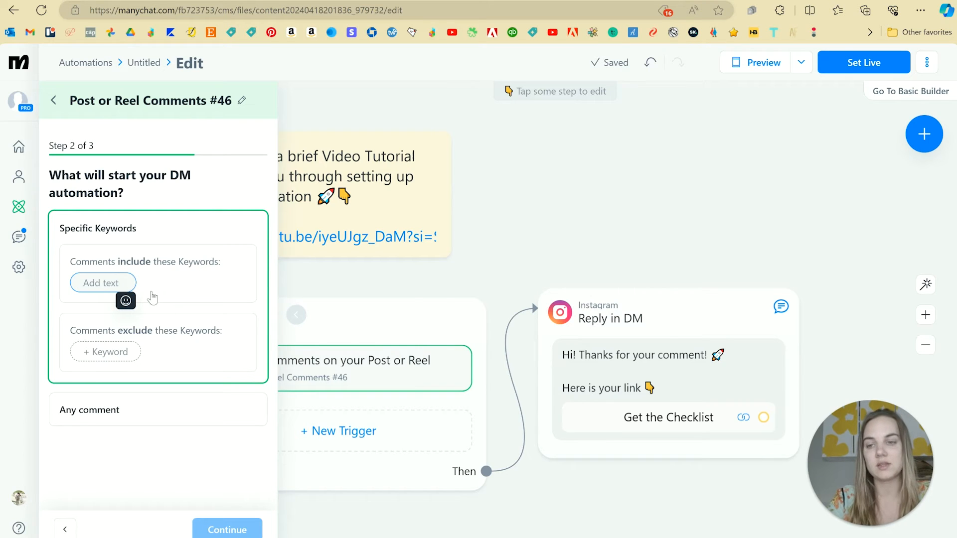
type("aicourse")
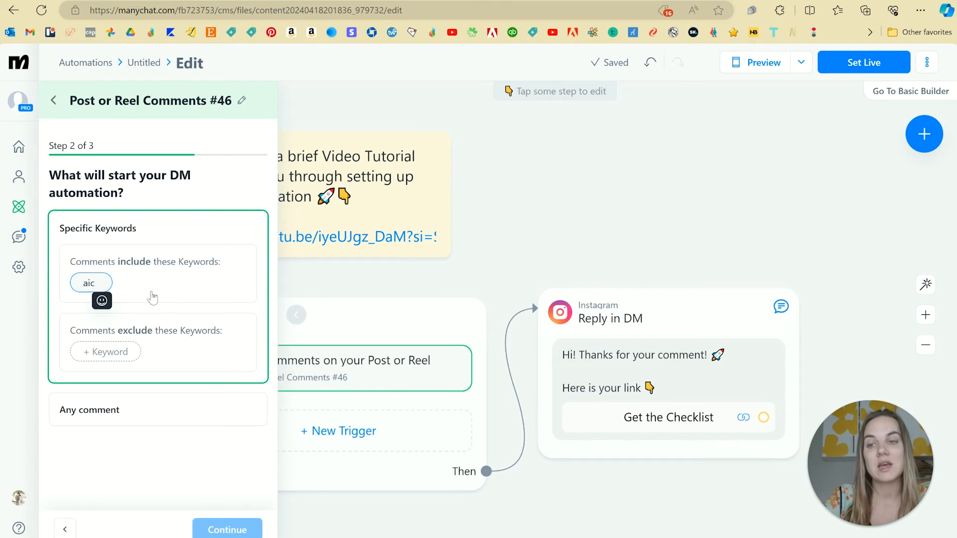
key("Backspace")
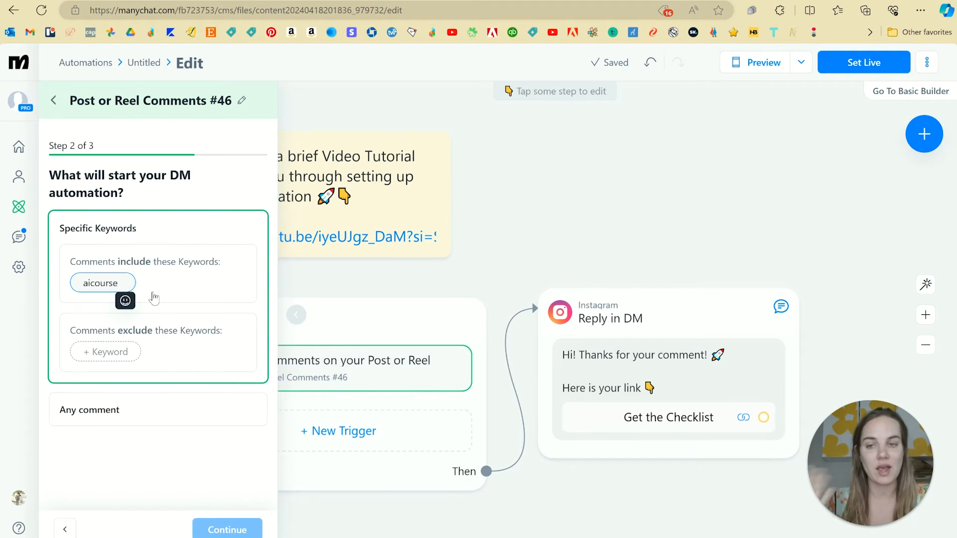
left_click(101, 352)
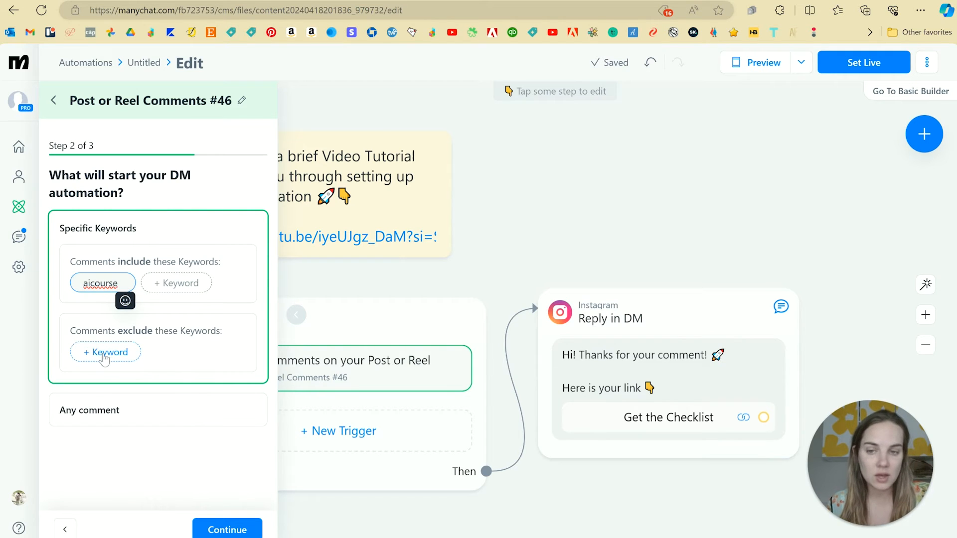
- Check the Comments exclude keywords field and leave it empty, keeping only 'aicourse' included
left_click(106, 352)
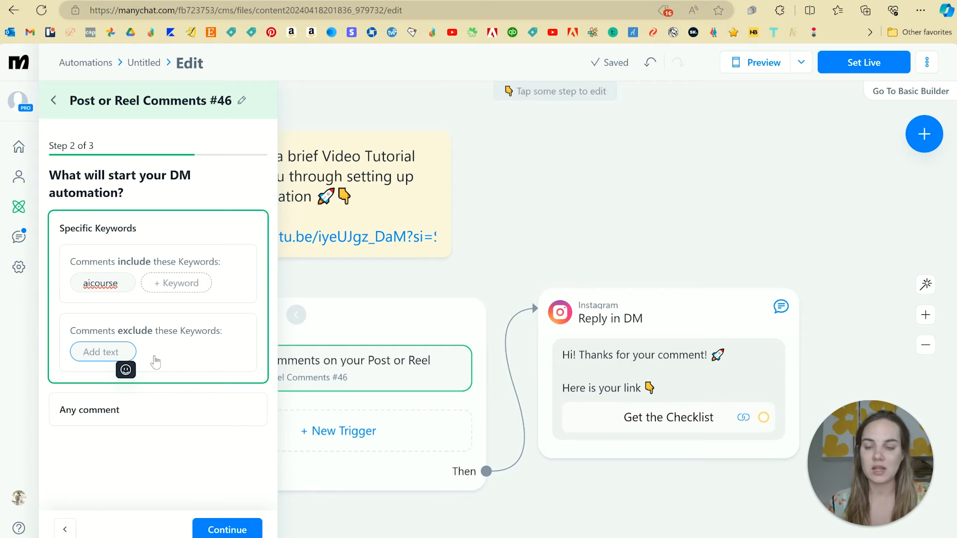
left_click(103, 352)
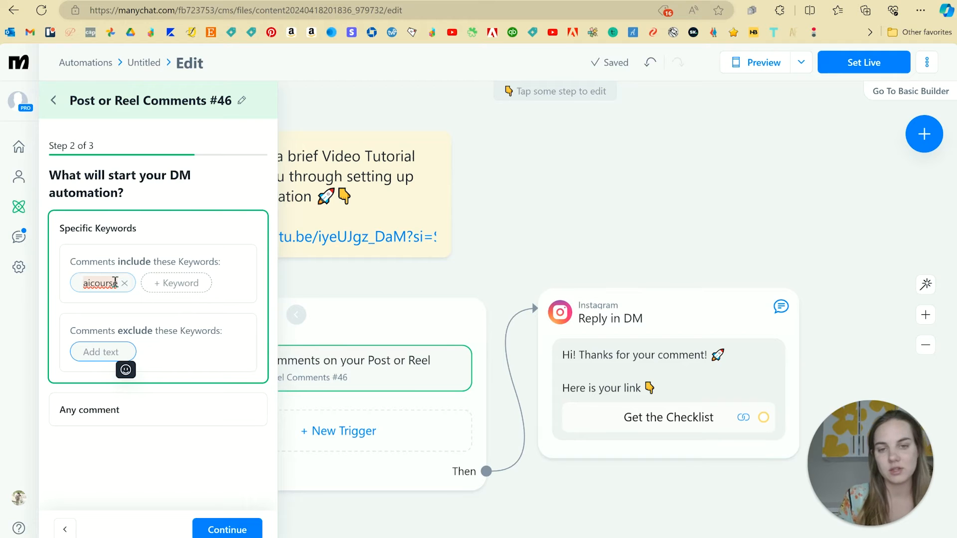
left_click(103, 352)
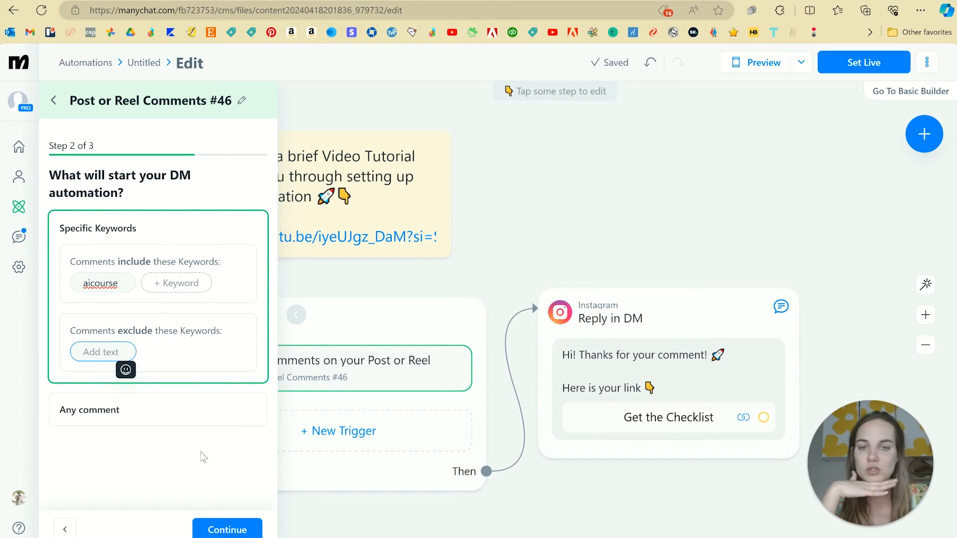
left_click(102, 352)
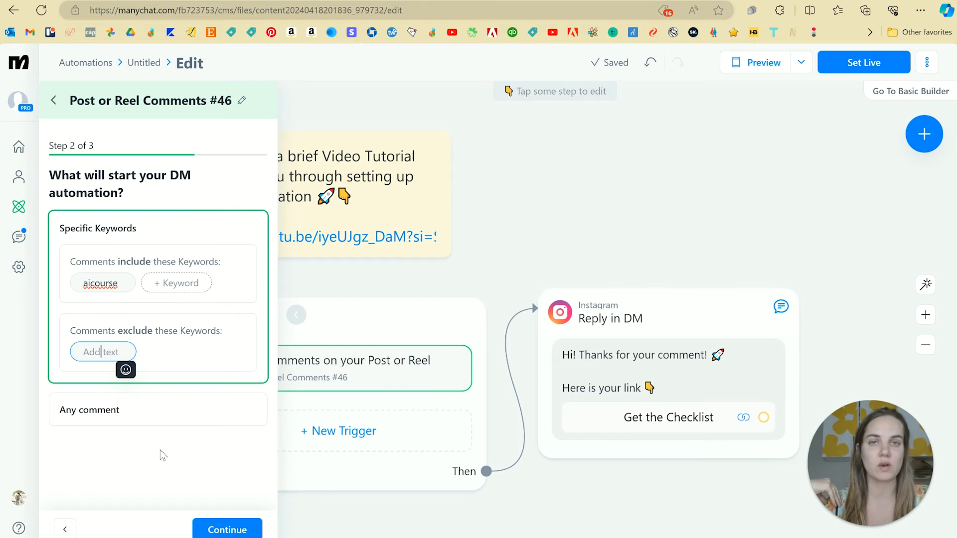
- Continue to public replies, keep 'Yes, random multiple replies' and save the trigger
left_click(227, 529)
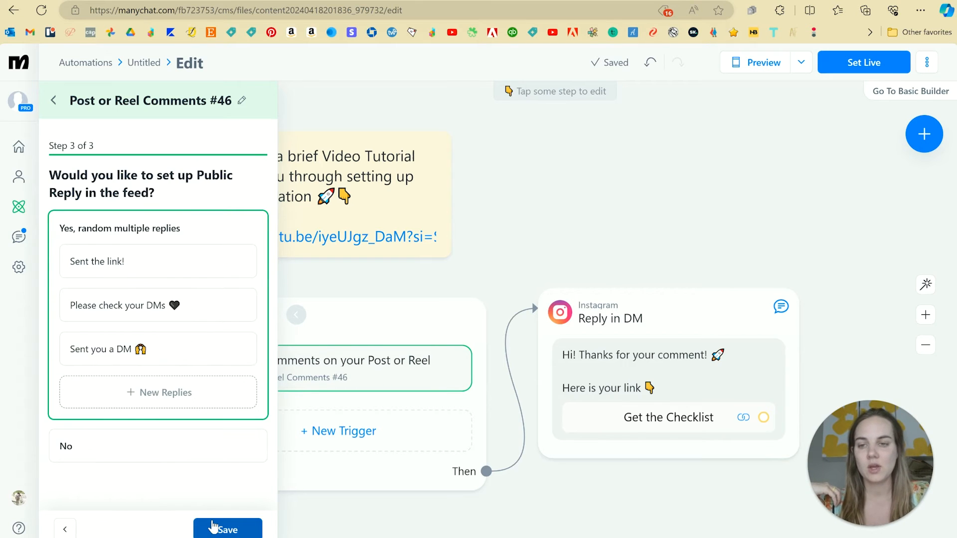
mouse_move(190, 377)
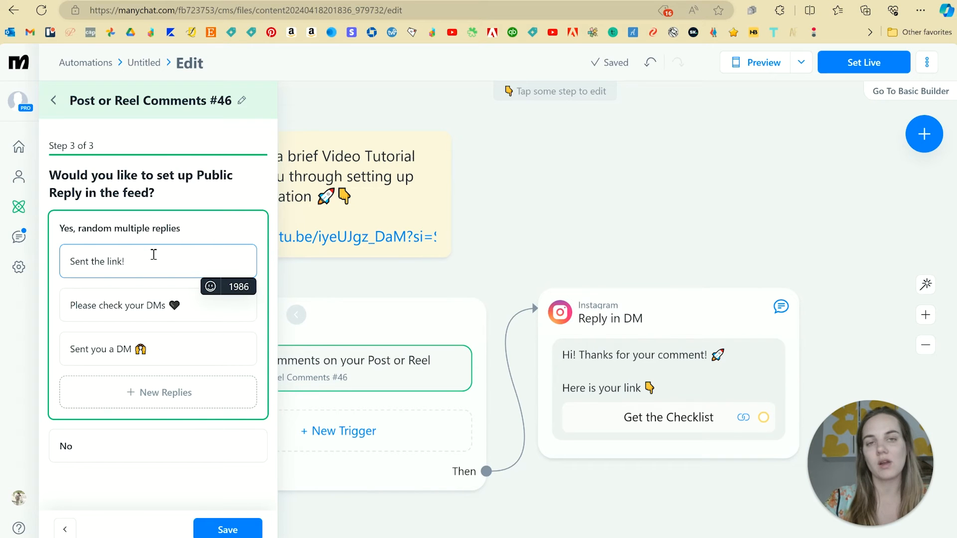
mouse_move(98, 445)
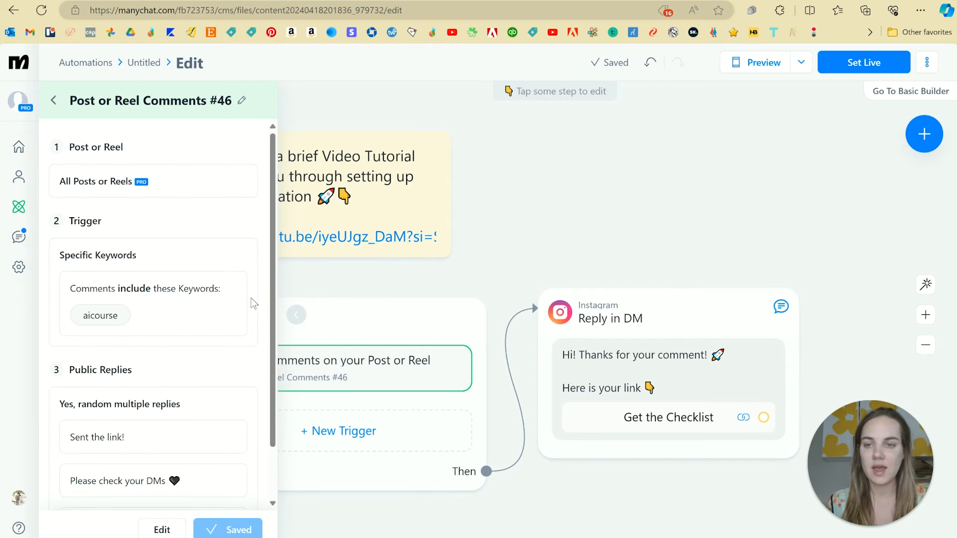
scroll("down", 3)
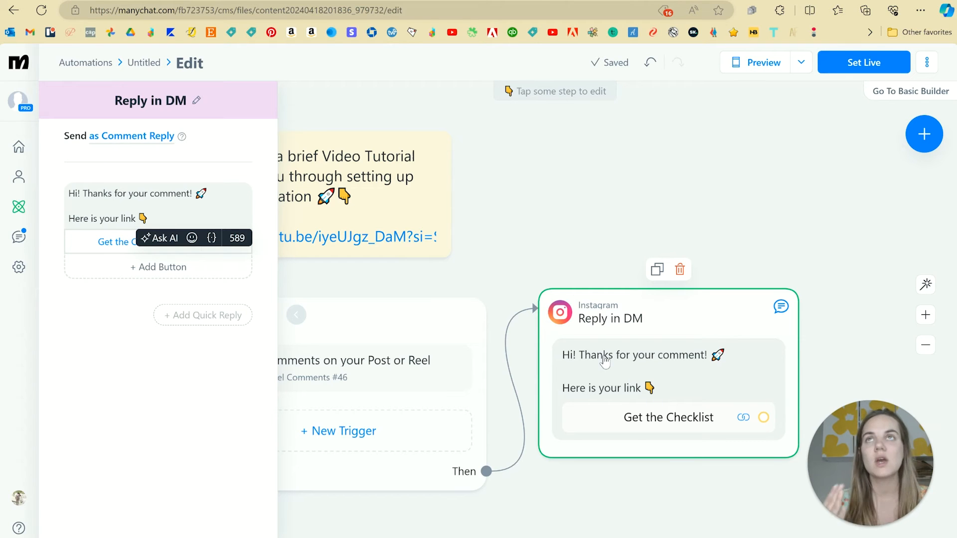
- Retitle the Reply in DM link button from 'Get the Checklist' to 'Stationery School!' and confirm it
left_click(149, 218)
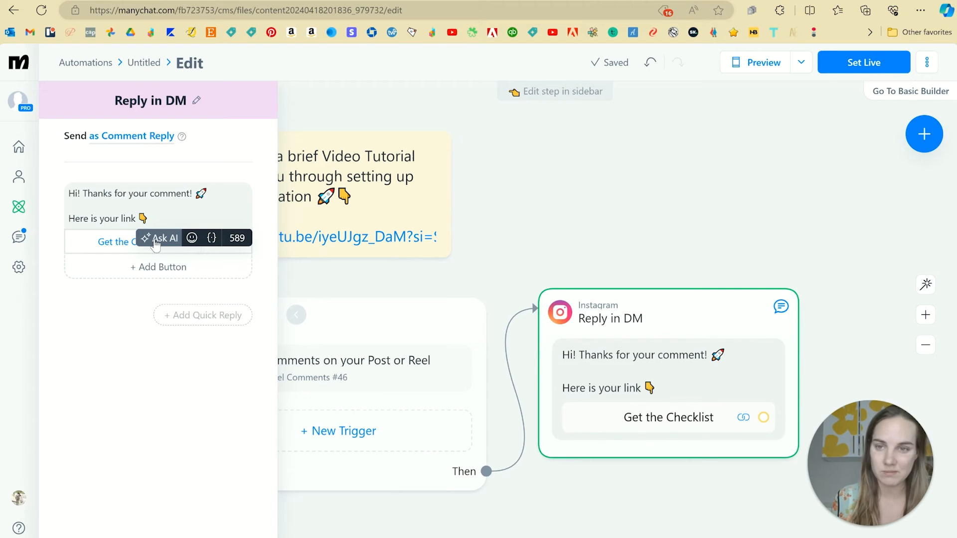
left_click(166, 218)
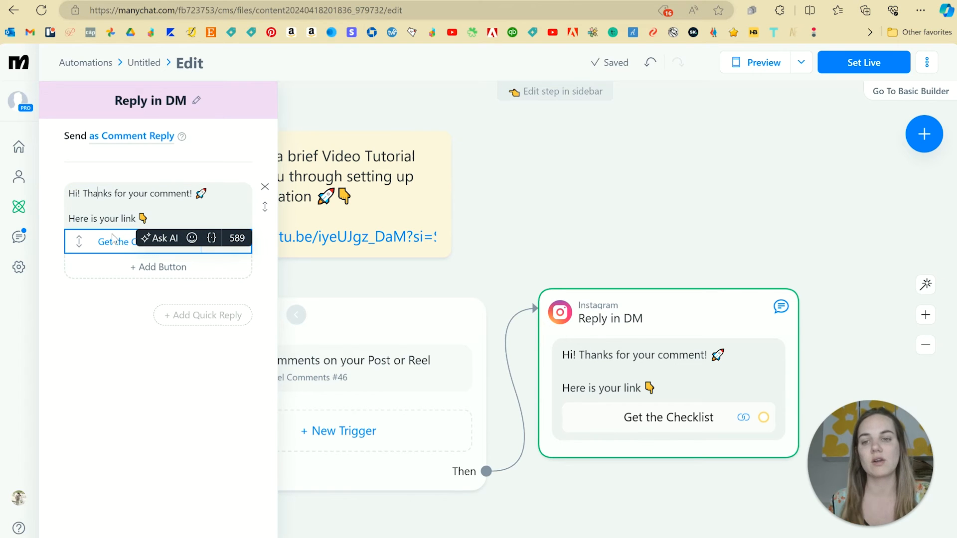
left_click(131, 241)
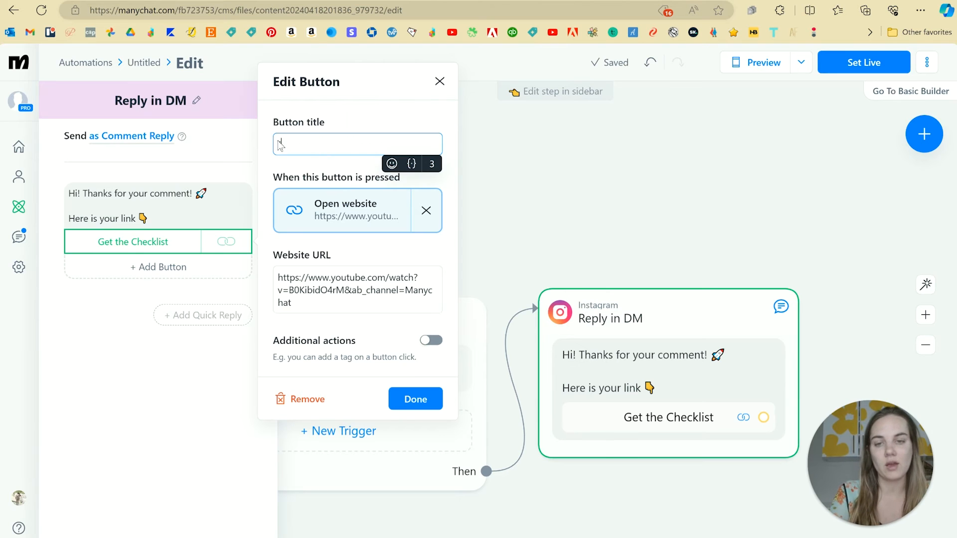
type("Join Stationery School!")
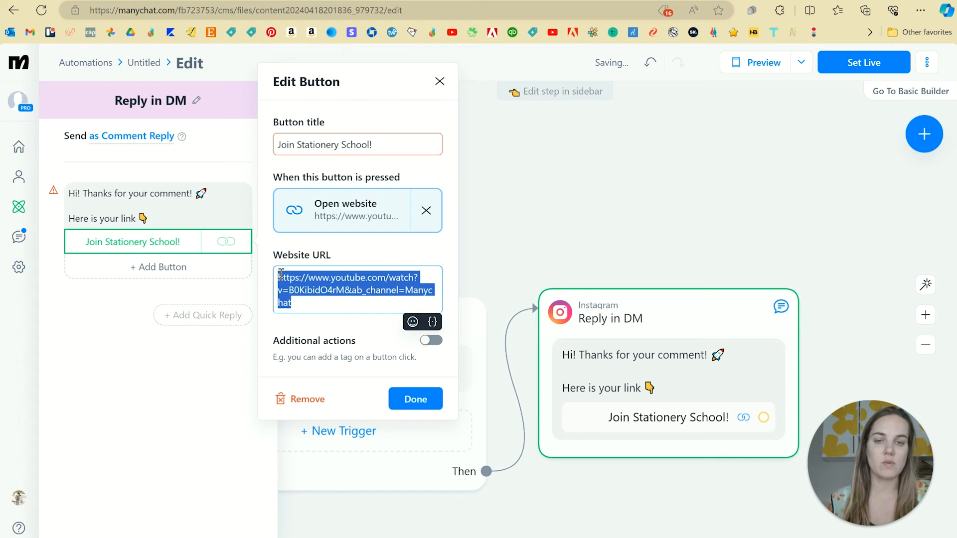
left_click(415, 398)
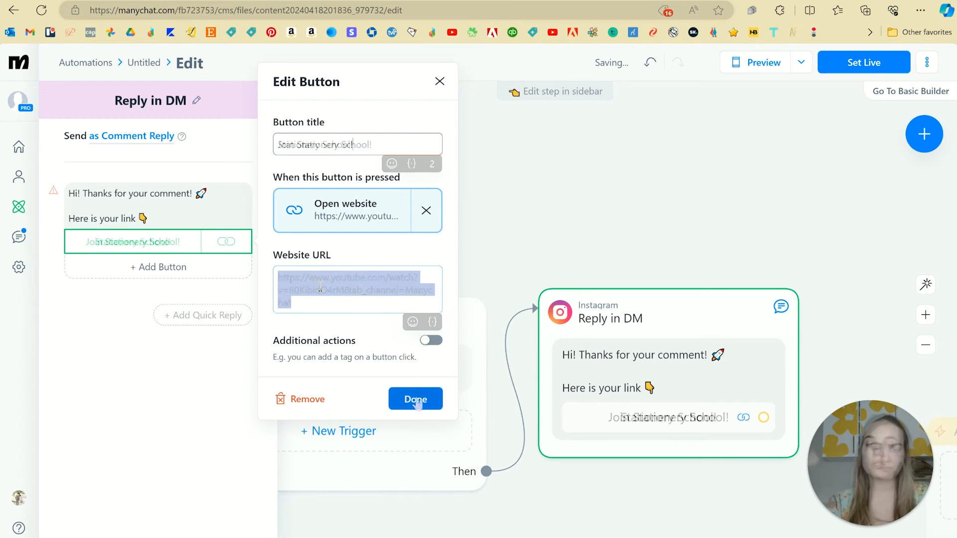
left_click(416, 398)
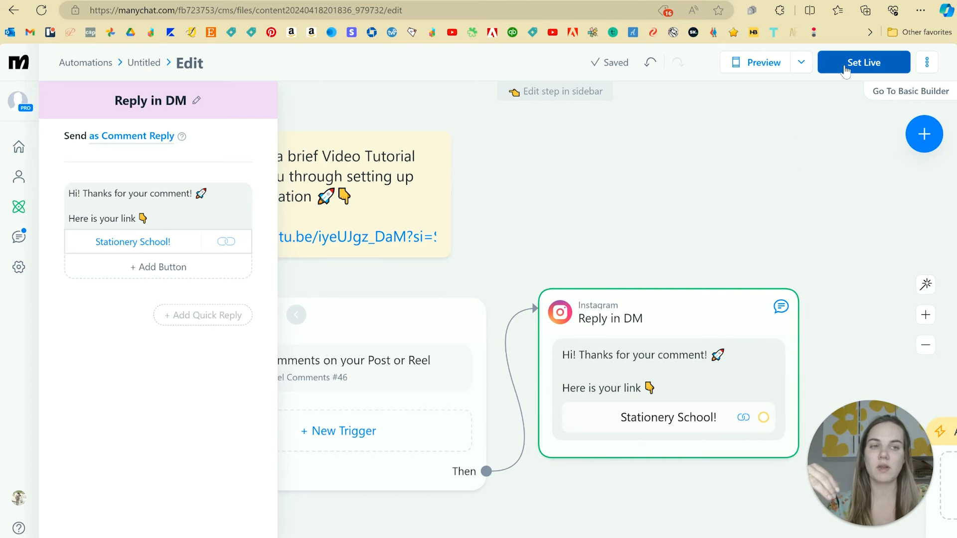
left_click(801, 62)
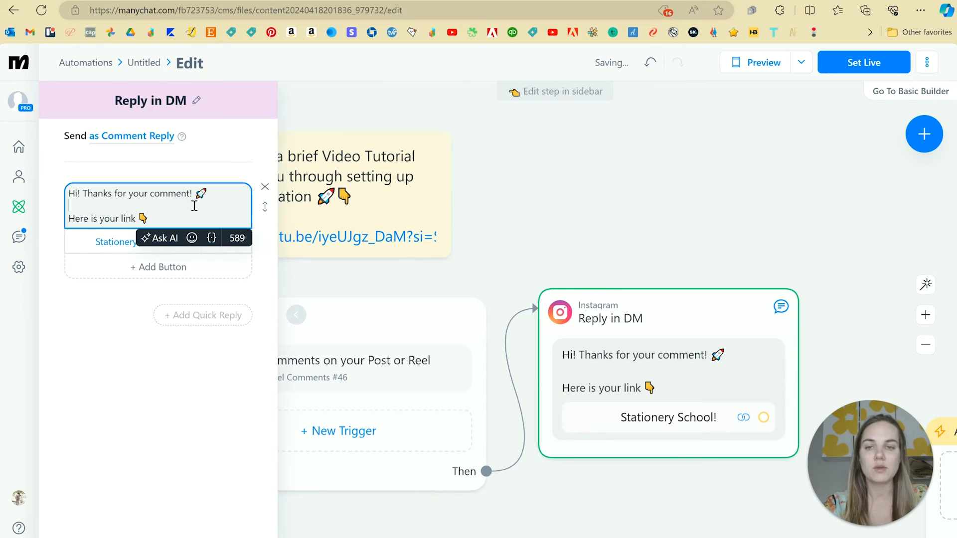
- Enable Additional actions on the Stationery School! button and browse Contact data and Automation action categories
left_click(116, 241)
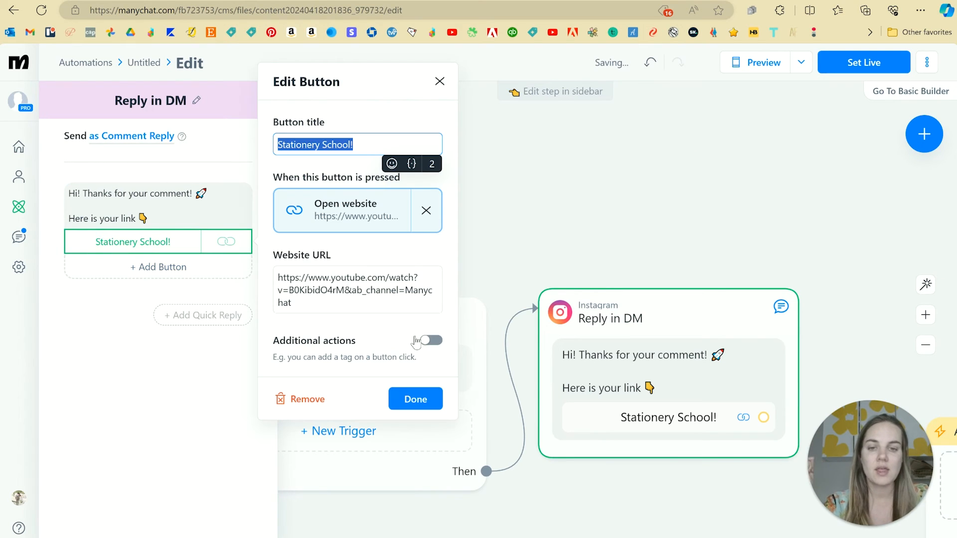
left_click(431, 341)
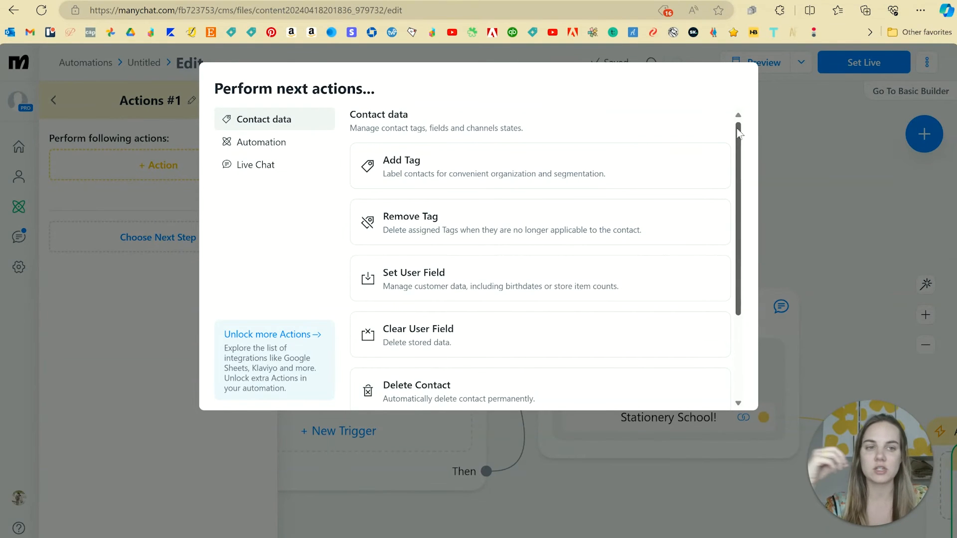
scroll("down", 3)
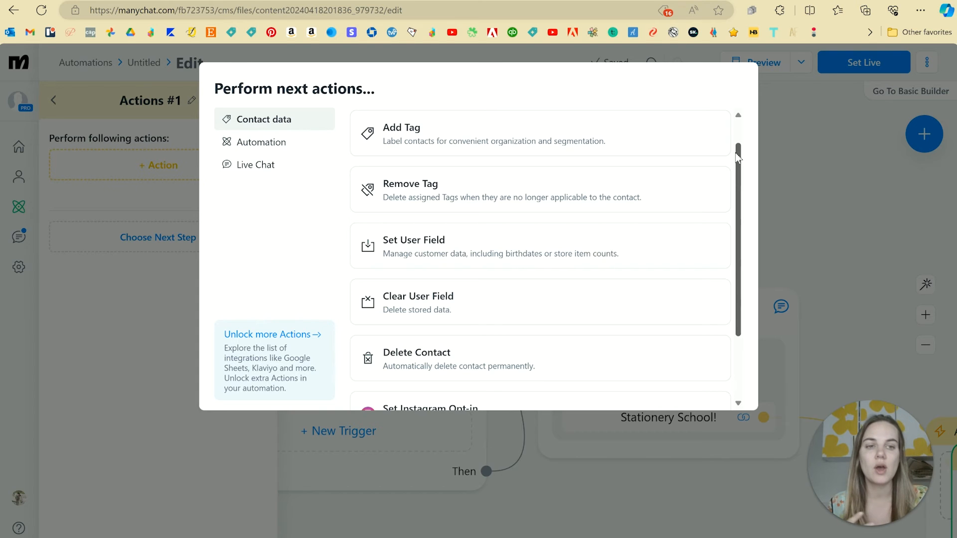
scroll("down", 3)
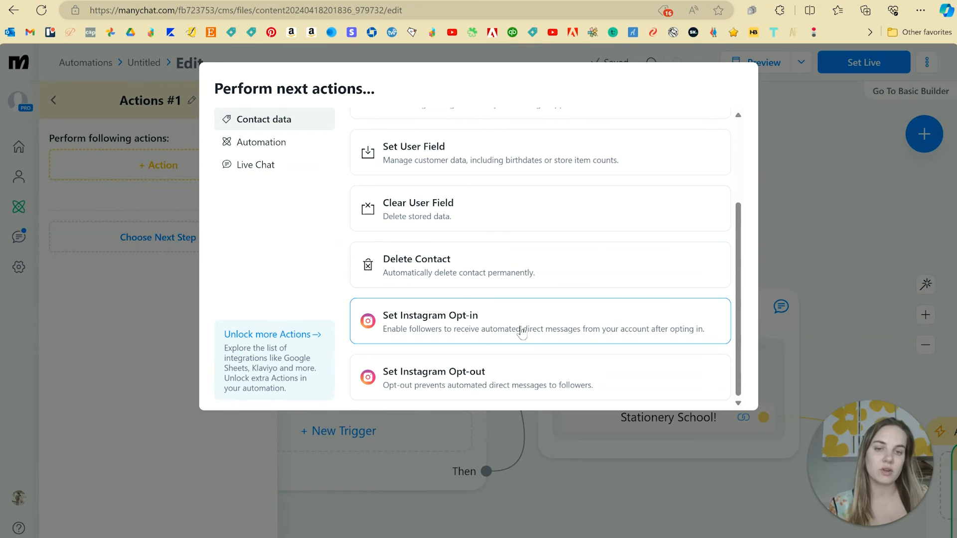
mouse_move(261, 201)
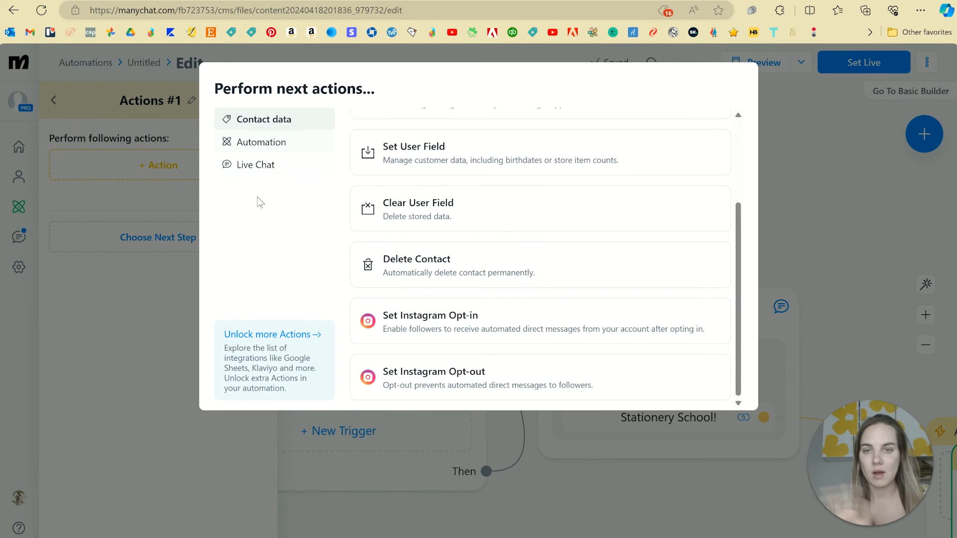
left_click(261, 142)
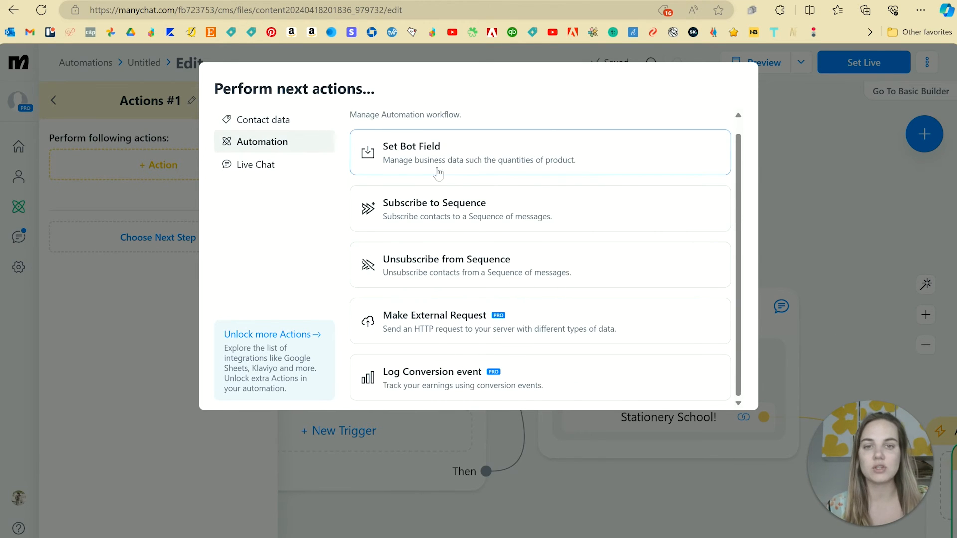
mouse_move(588, 305)
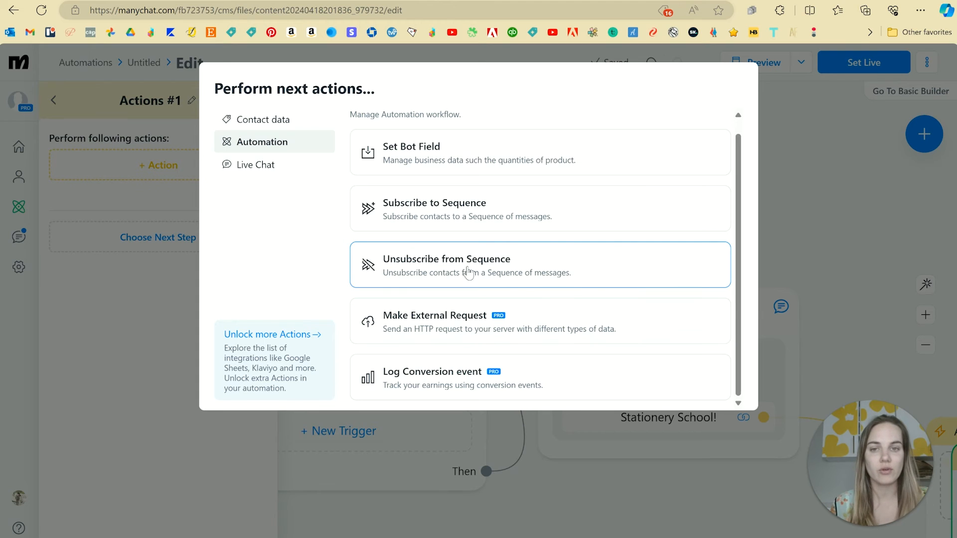
mouse_move(781, 144)
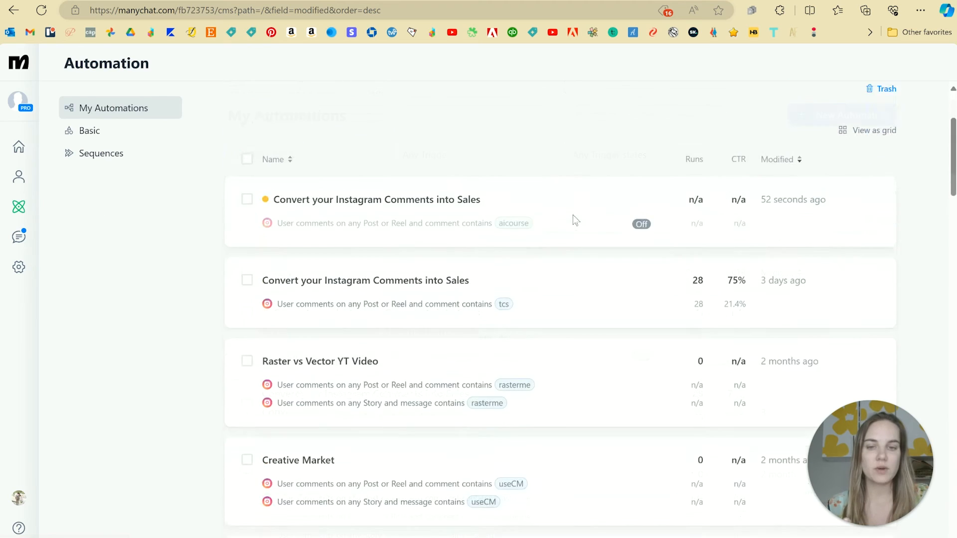
scroll("down", 3)
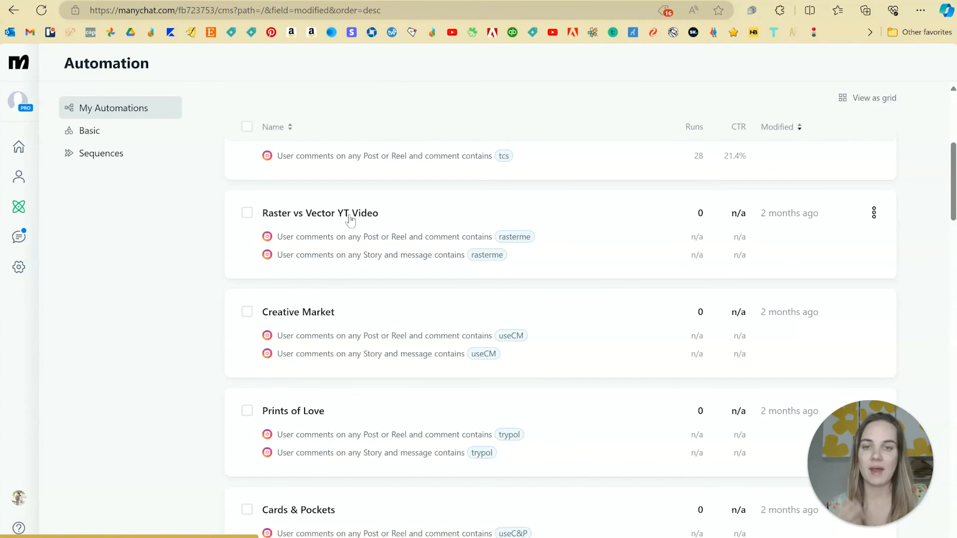
mouse_move(373, 217)
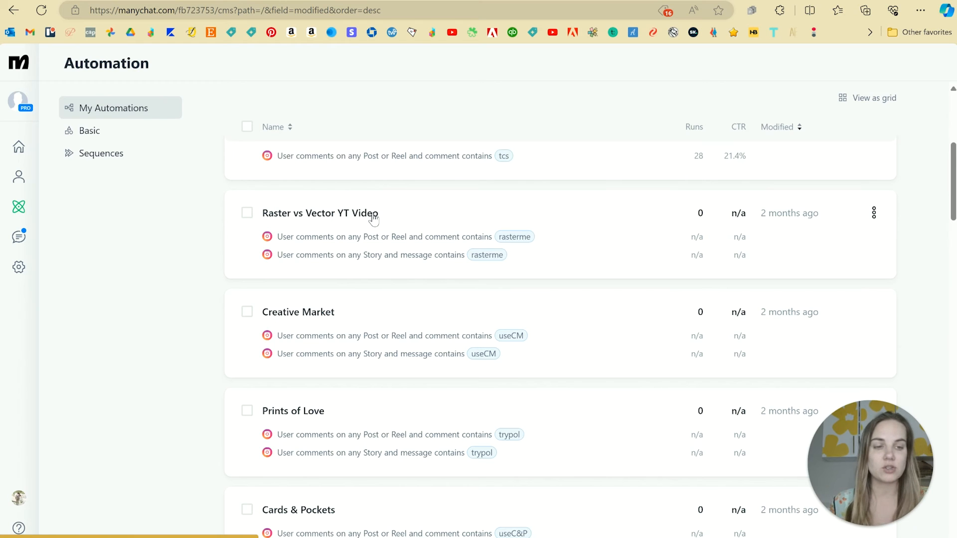
scroll("down", 3)
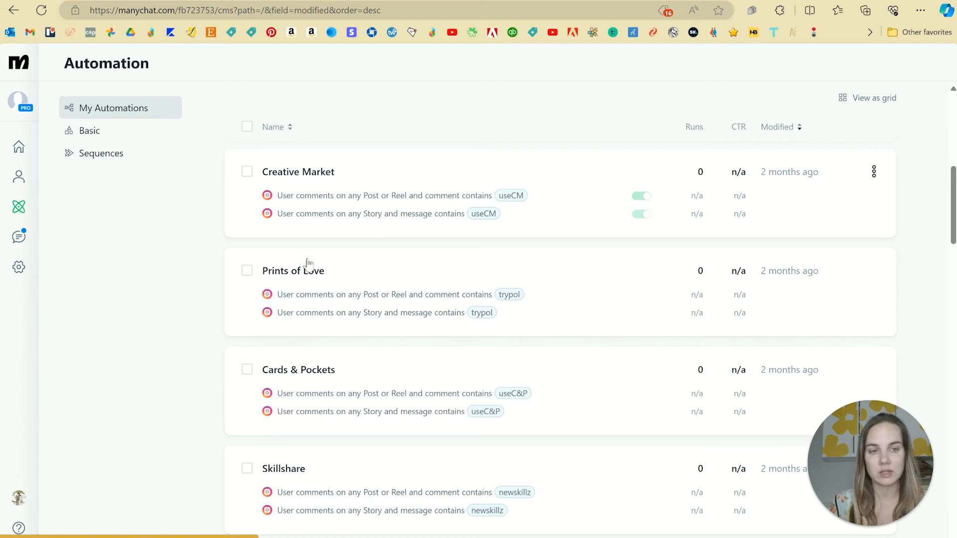
scroll("down", 3)
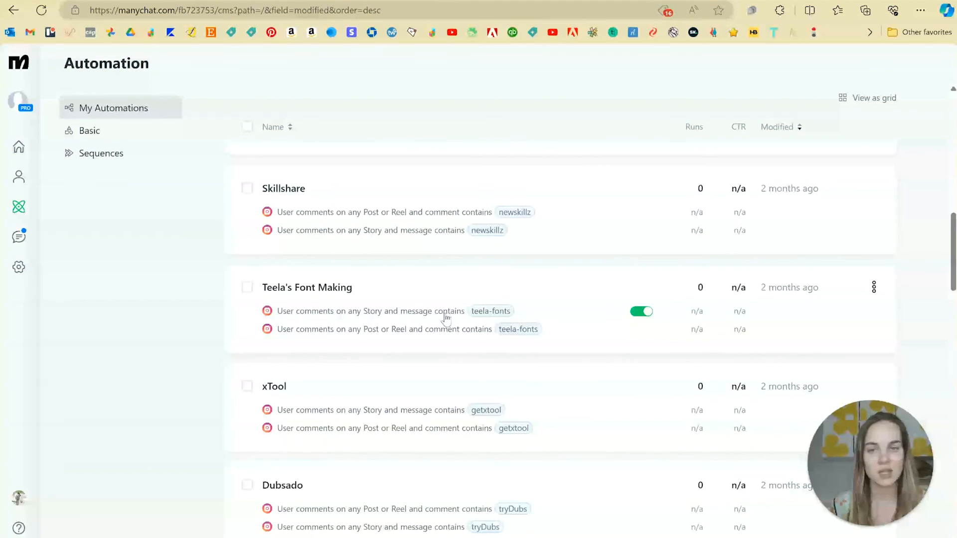
scroll("down", 3)
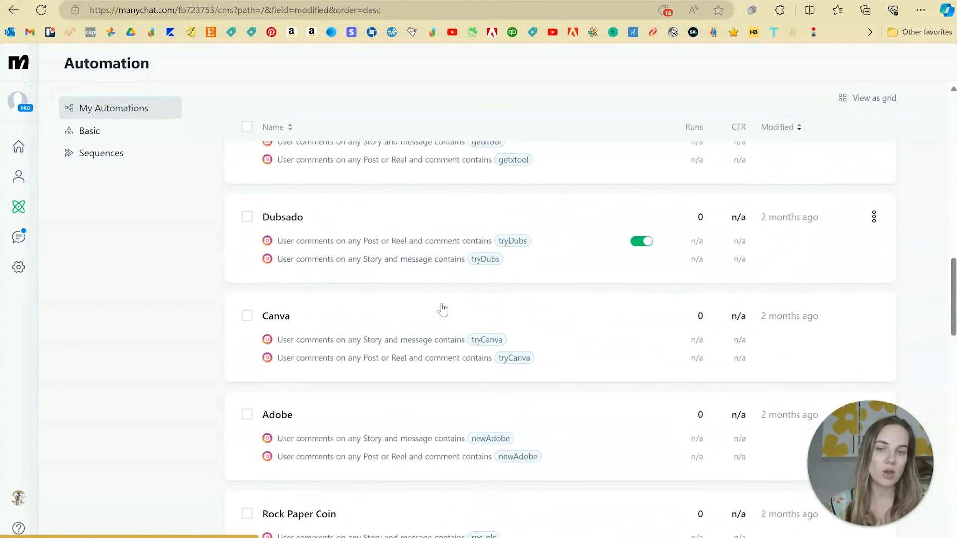
scroll("down", 3)
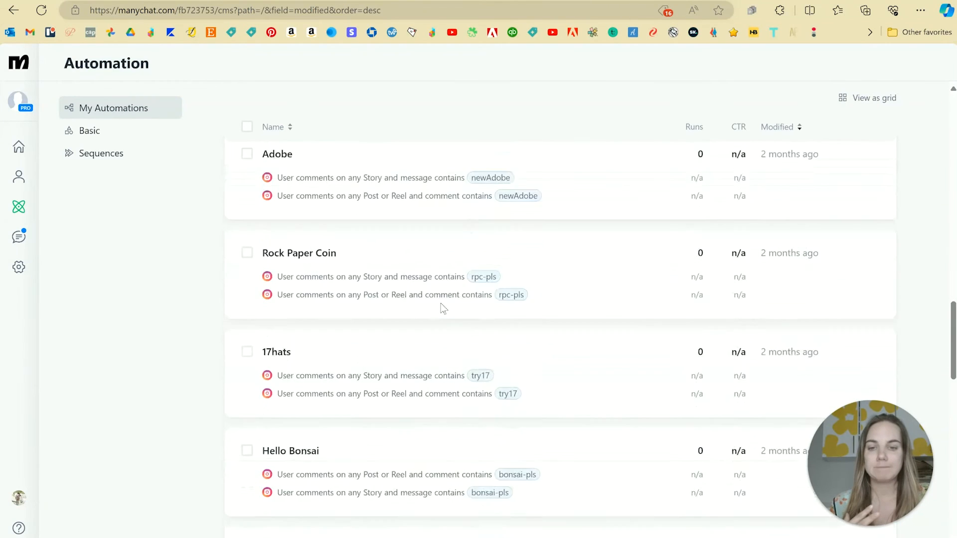
scroll("down", 3)
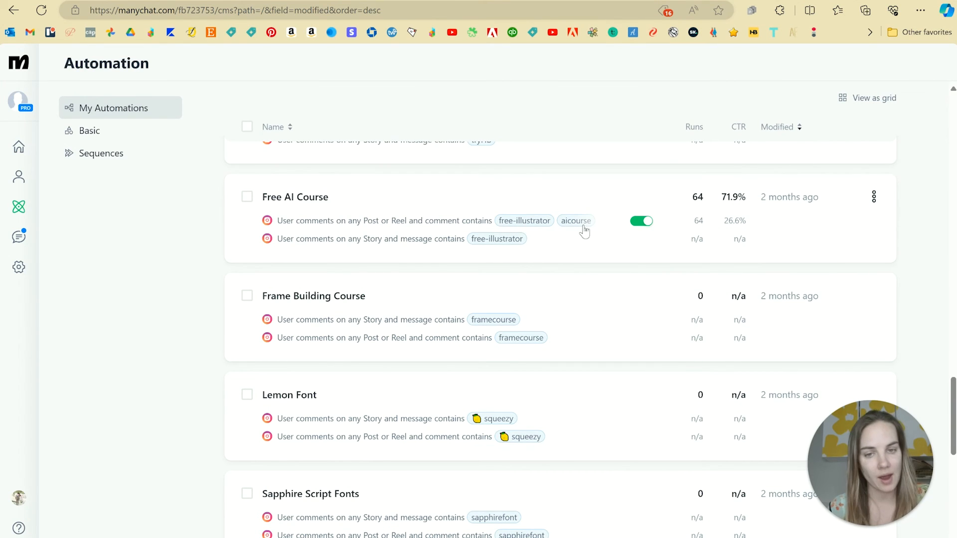
scroll("down", 3)
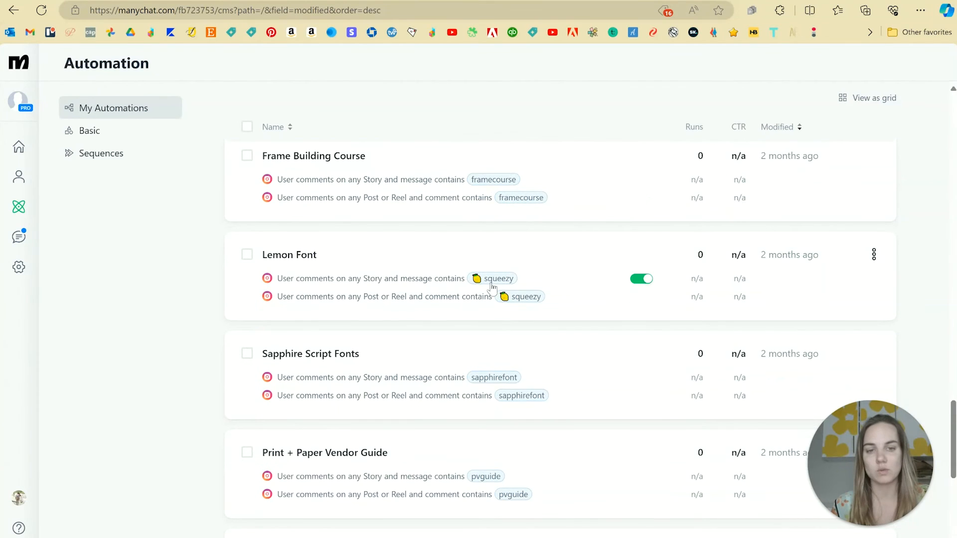
mouse_move(473, 283)
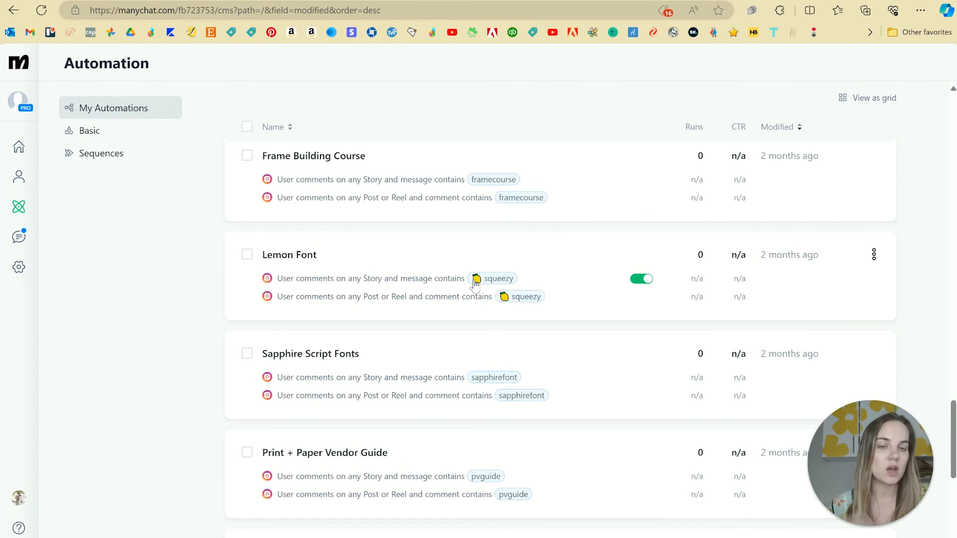
mouse_move(584, 292)
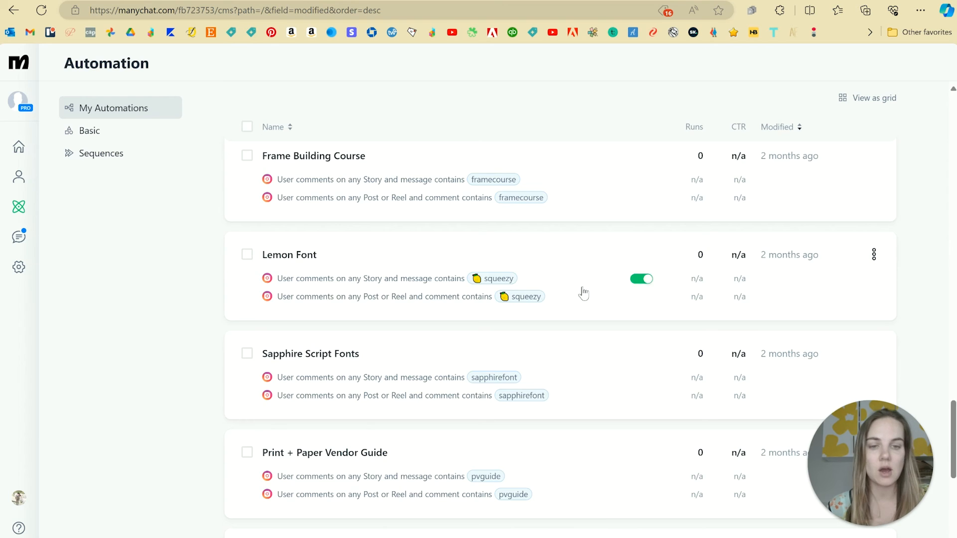
scroll("down", 3)
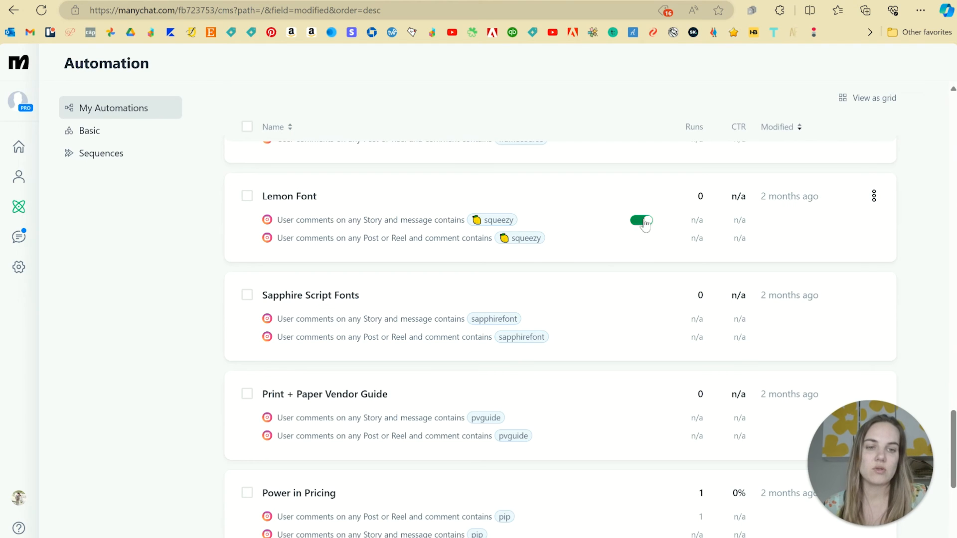
- Reach the end of the automations list at Pick My Brain Session and load more automations
left_click(641, 222)
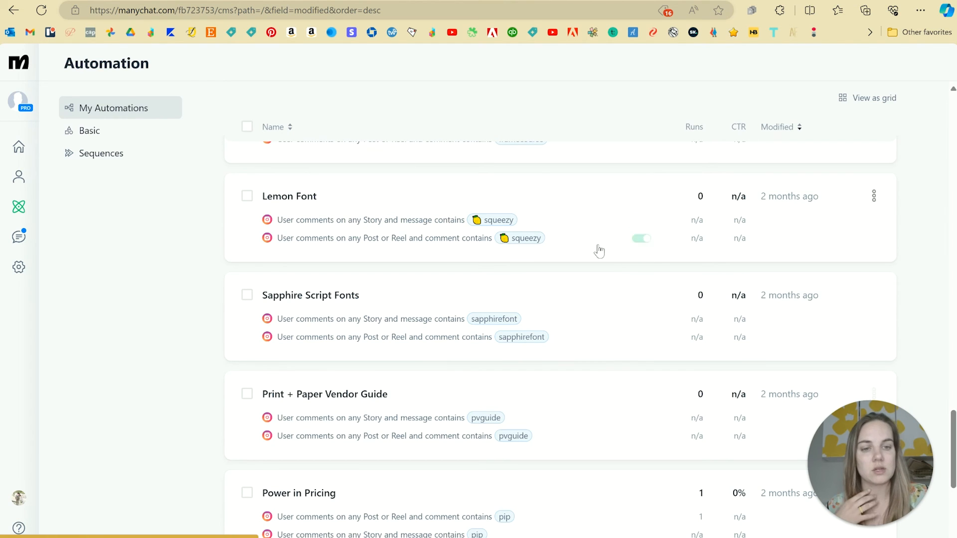
scroll("down", 3)
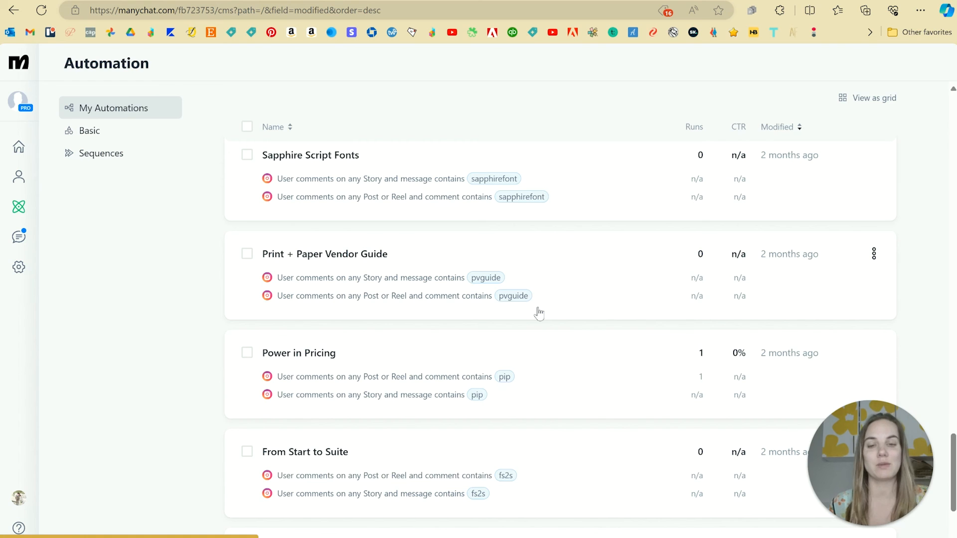
scroll("down", 3)
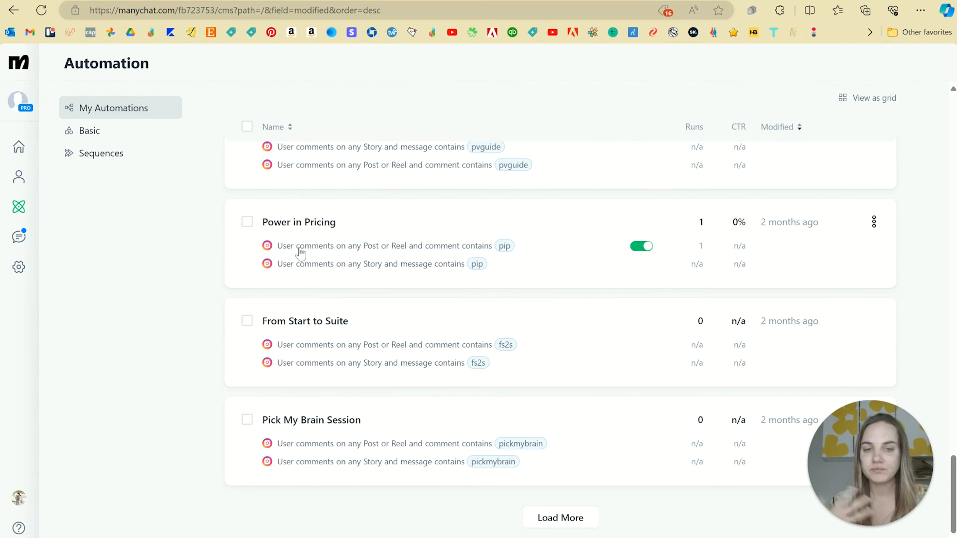
left_click(642, 264)
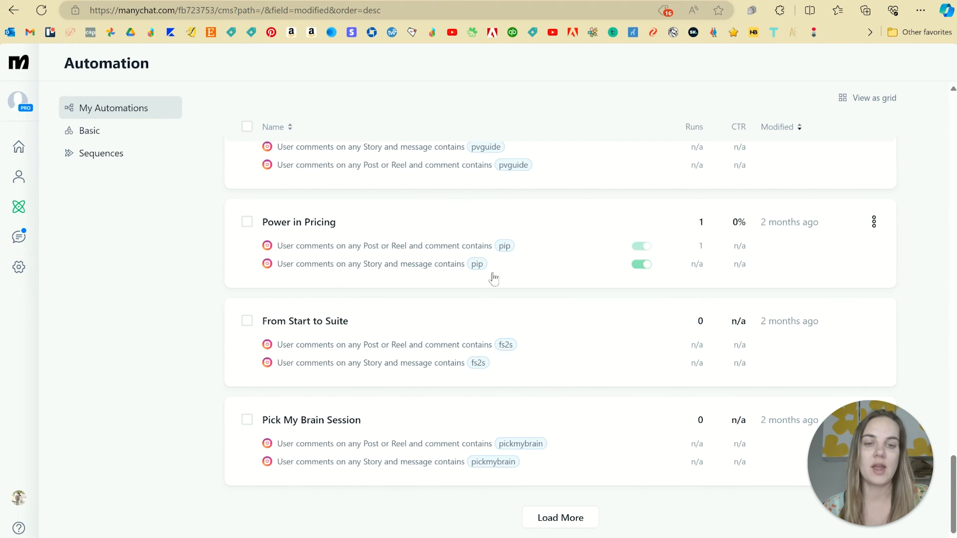
left_click(641, 264)
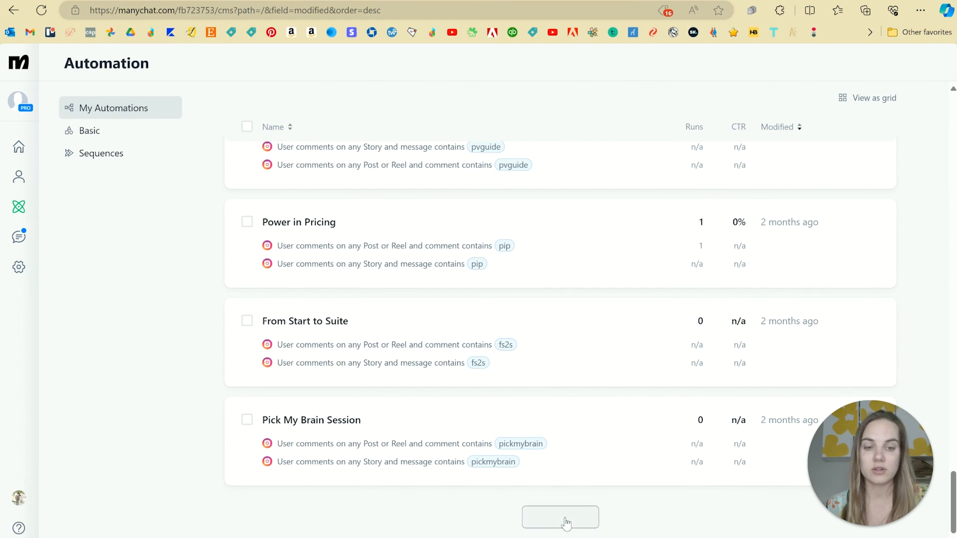
- Scroll through the older automations: Stationery School, PrintsWell, TPP, Black Friday Bundles, Ornaments Merch Shop
scroll("down", 3)
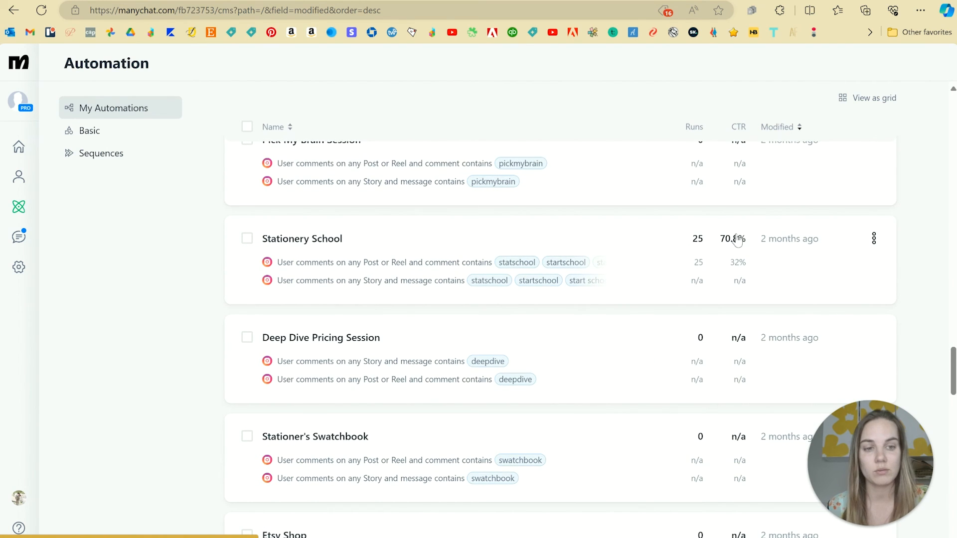
scroll("down", 3)
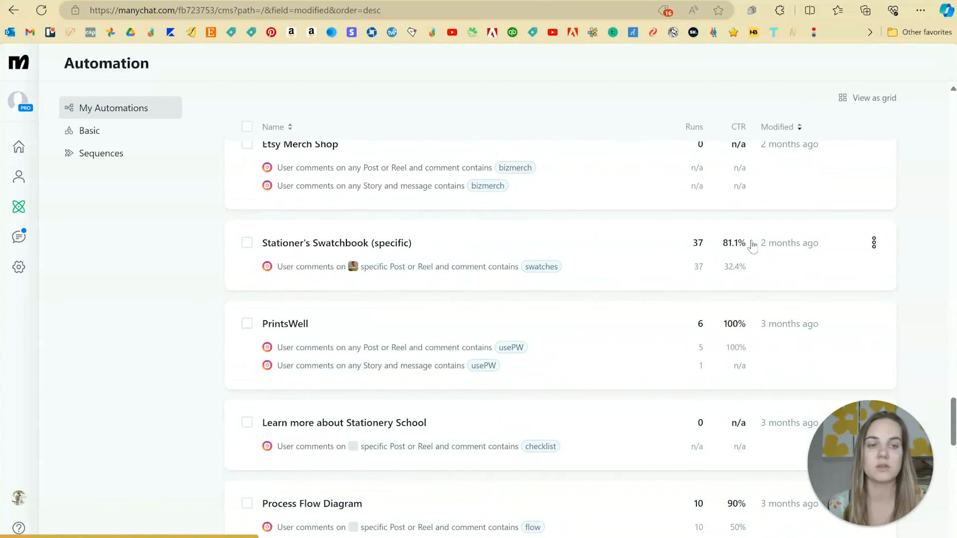
scroll("down", 3)
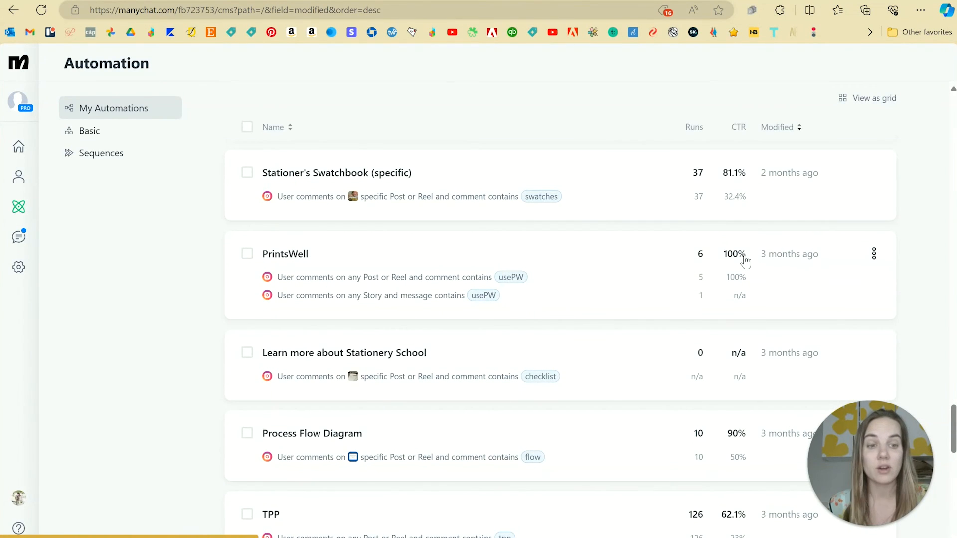
scroll("down", 3)
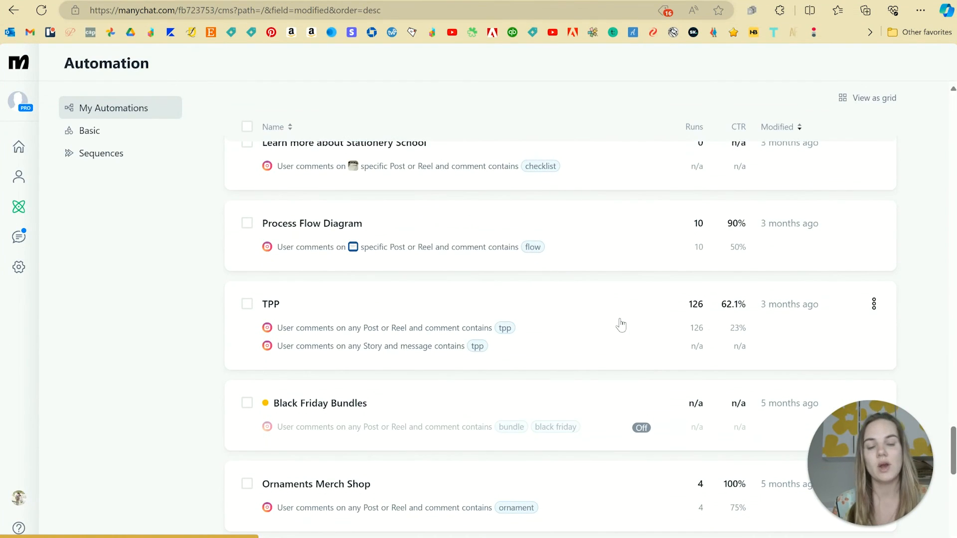